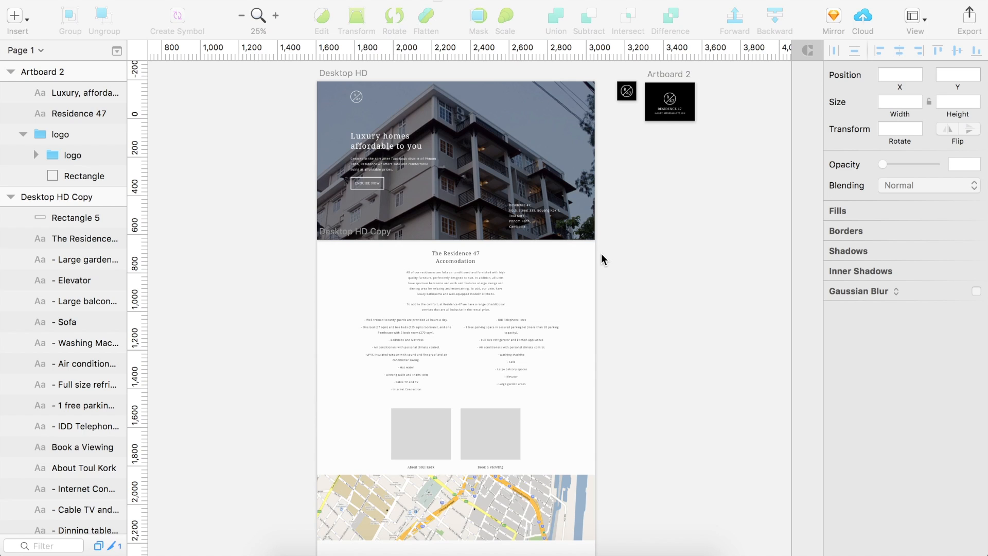
{"action": "mouse_move", "coordinate": [658, 284]}
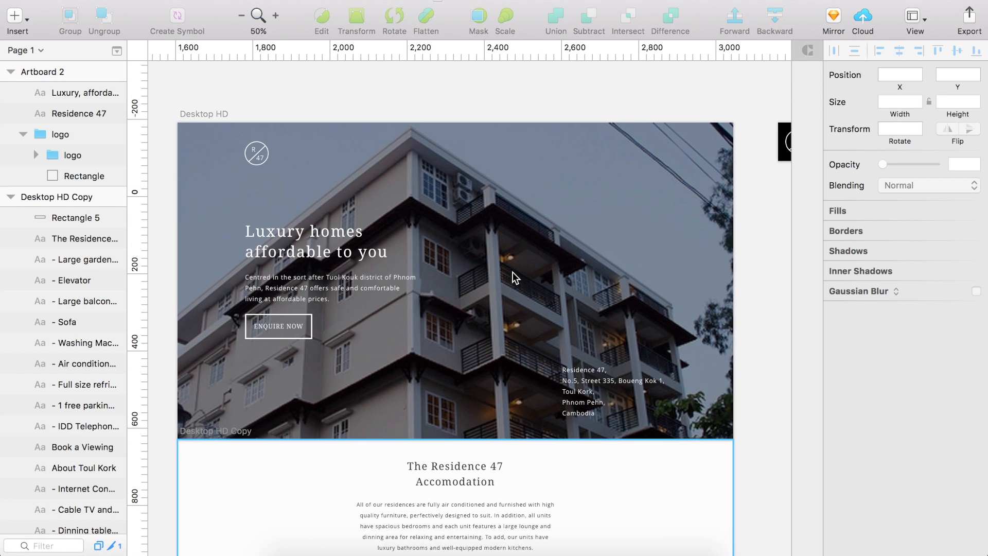
- Inspect the mockup's About Toul Kork and Book a Viewing placeholders, map and accommodation section
{"action": "scroll", "scroll_direction": "down", "scroll_amount": 3}
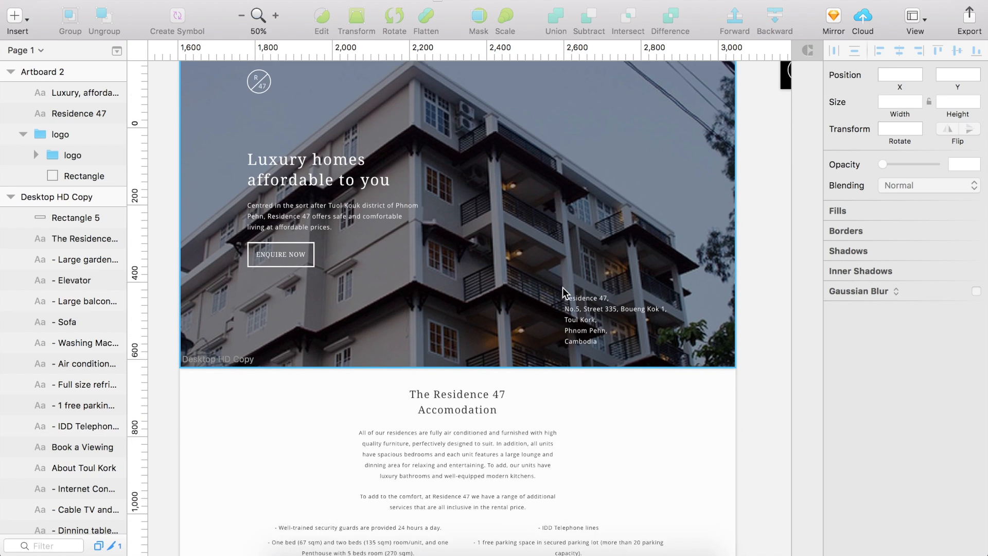
{"action": "scroll", "scroll_direction": "down", "scroll_amount": 3}
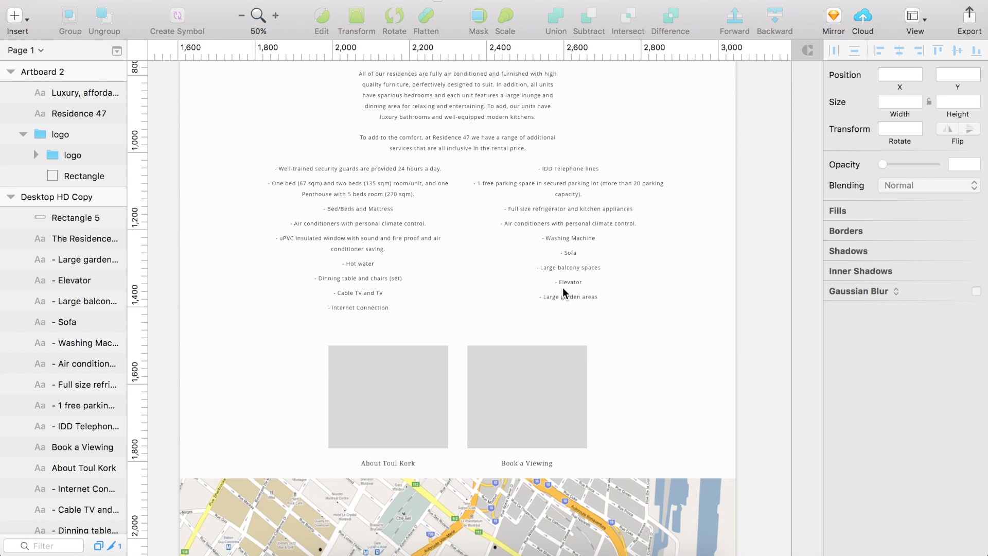
{"action": "scroll", "scroll_direction": "down", "scroll_amount": 3}
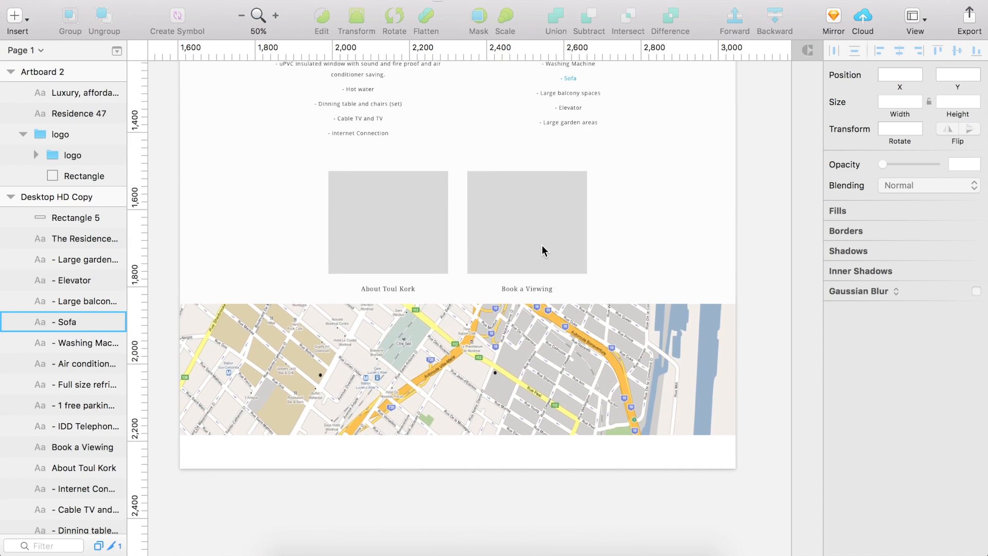
{"action": "left_click", "coordinate": [526, 222]}
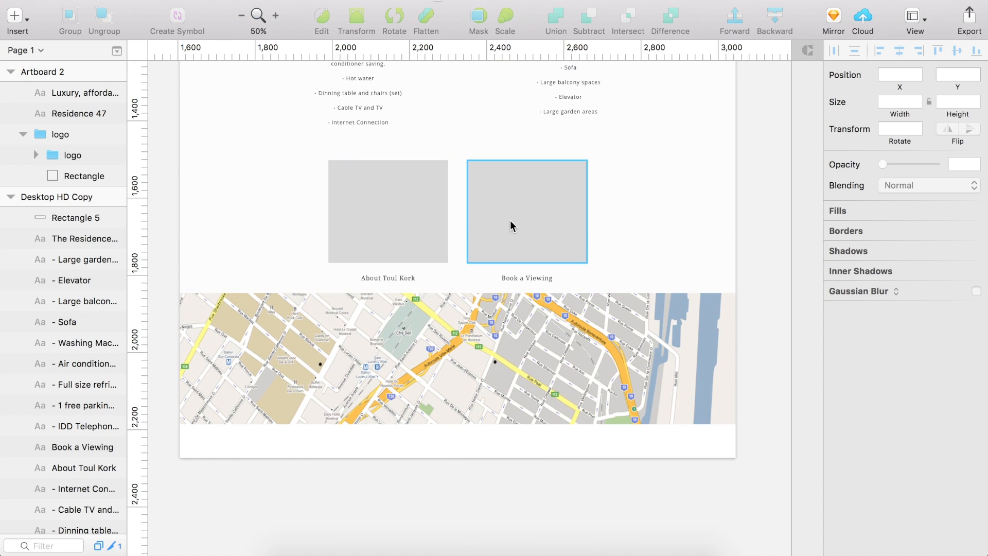
{"action": "mouse_move", "coordinate": [500, 244]}
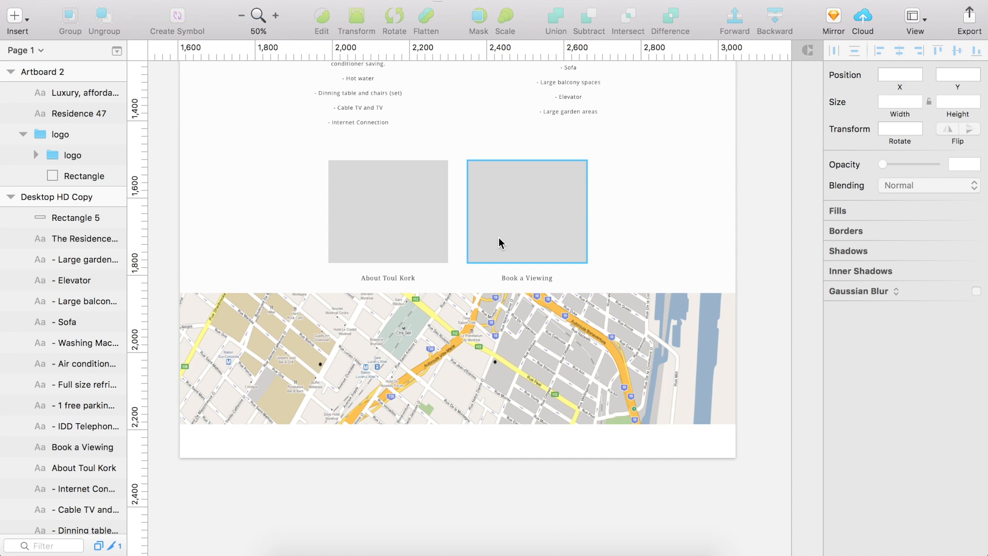
{"action": "left_click", "coordinate": [388, 211]}
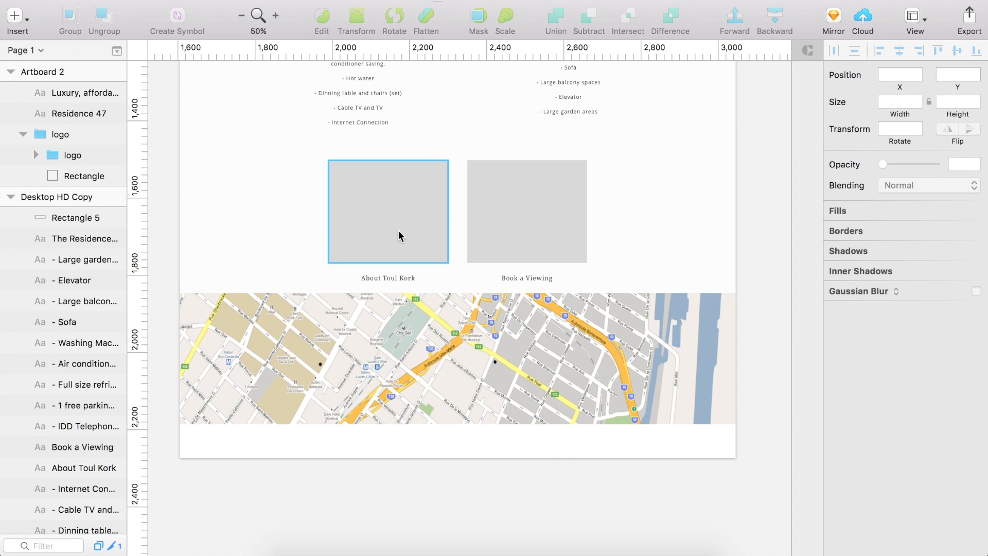
{"action": "mouse_move", "coordinate": [368, 216]}
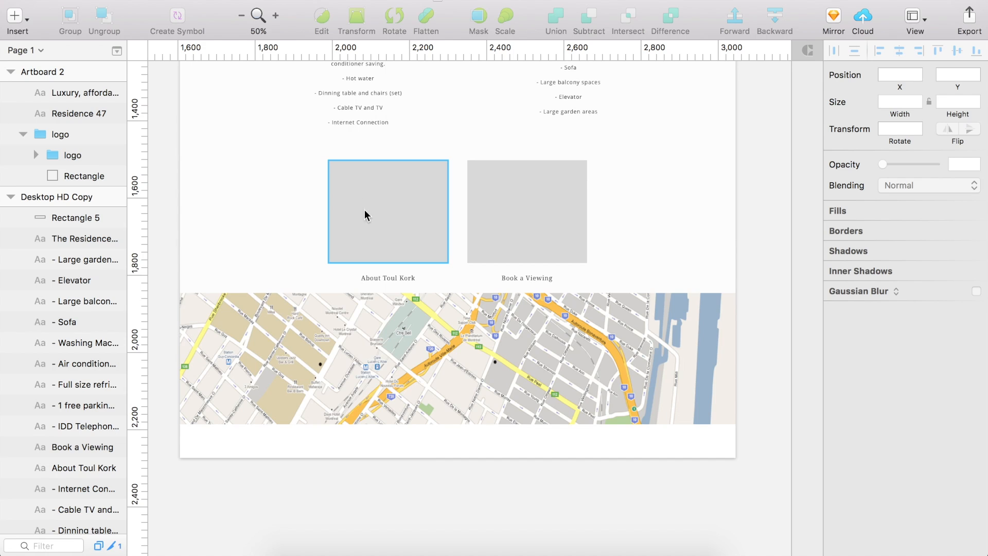
{"action": "mouse_move", "coordinate": [402, 172]}
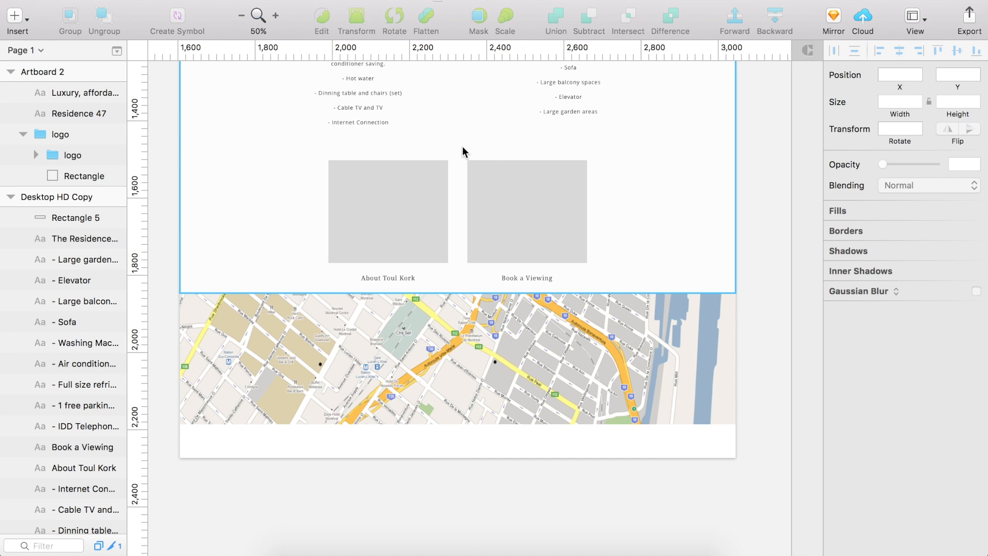
{"action": "left_click", "coordinate": [526, 211]}
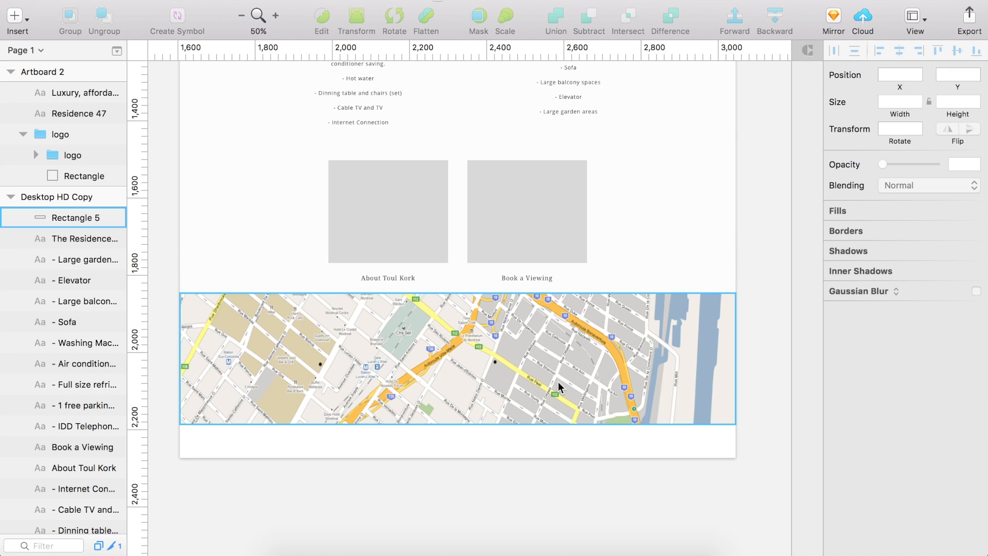
{"action": "left_click", "coordinate": [511, 461]}
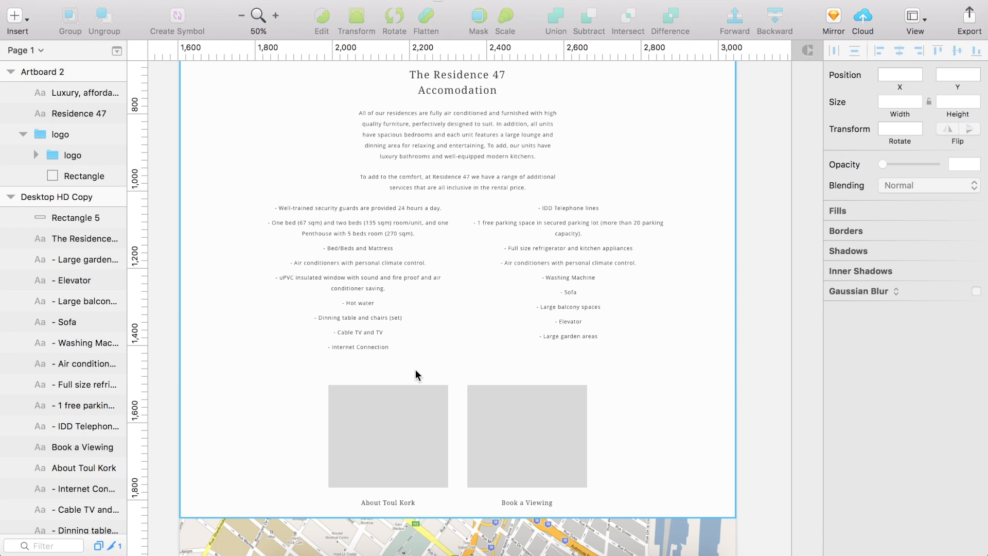
- Place the hand-drawn icon sketch on the Desktop HD artboard and fade its opacity
{"action": "left_click", "coordinate": [359, 318]}
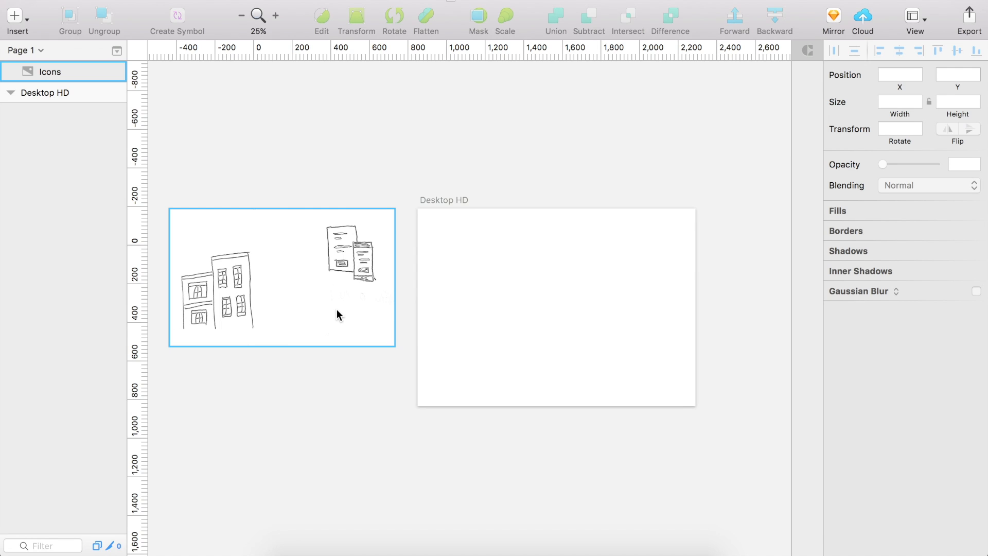
{"action": "mouse_move", "coordinate": [336, 300]}
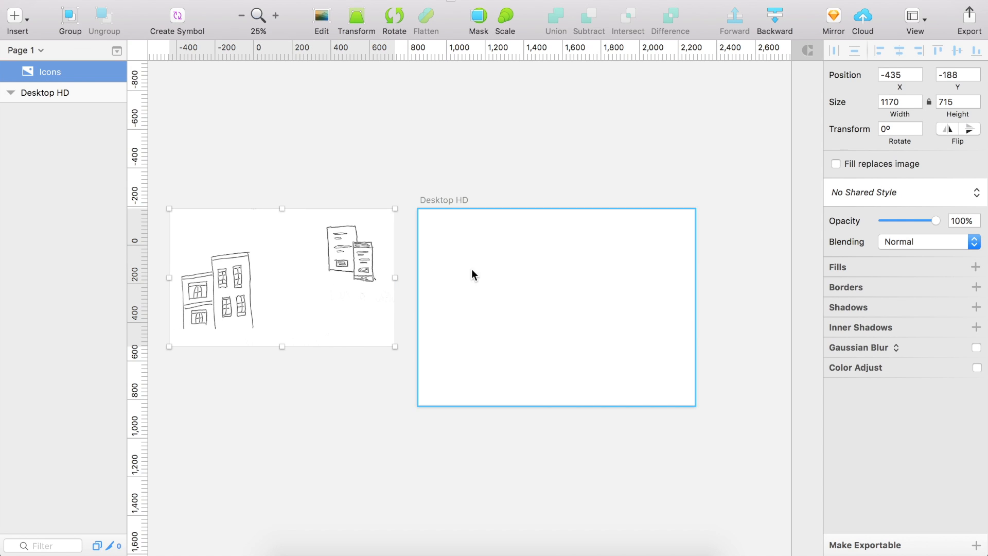
{"action": "left_click_drag", "start_coordinate": [281, 278], "coordinate": [559, 303]}
{"action": "type", "text": "500"}
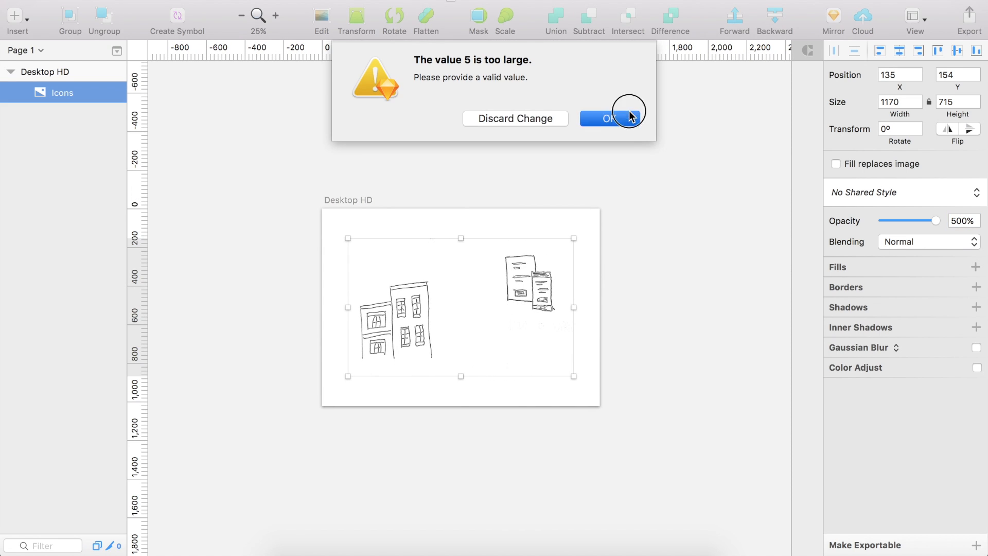
{"action": "left_click", "coordinate": [608, 118]}
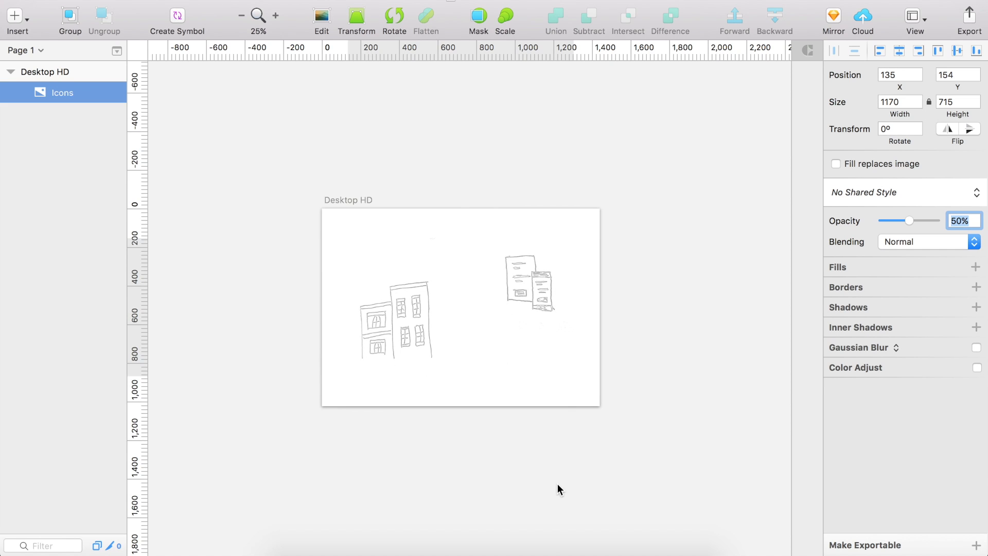
{"action": "left_click", "coordinate": [275, 15]}
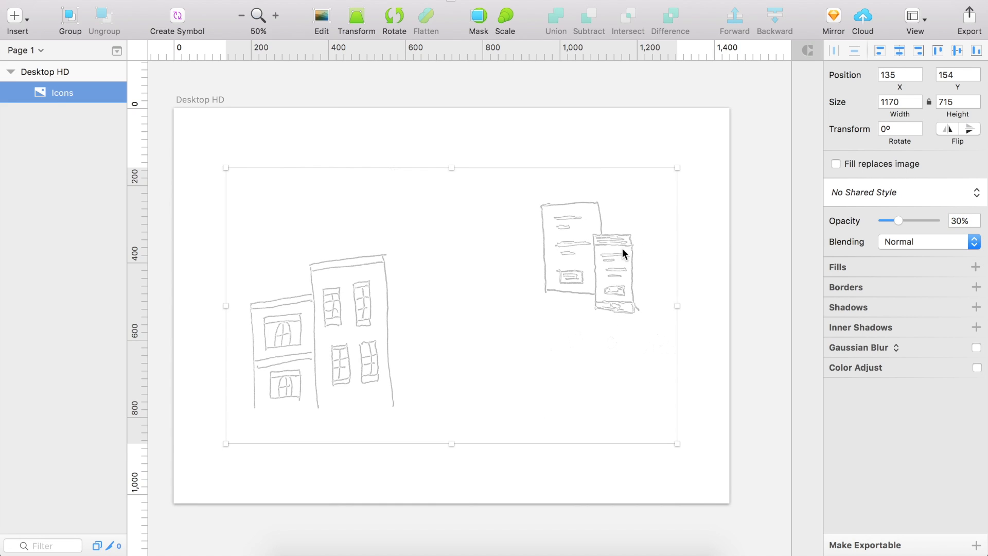
{"action": "mouse_move", "coordinate": [505, 298]}
{"action": "type", "text": "20"}
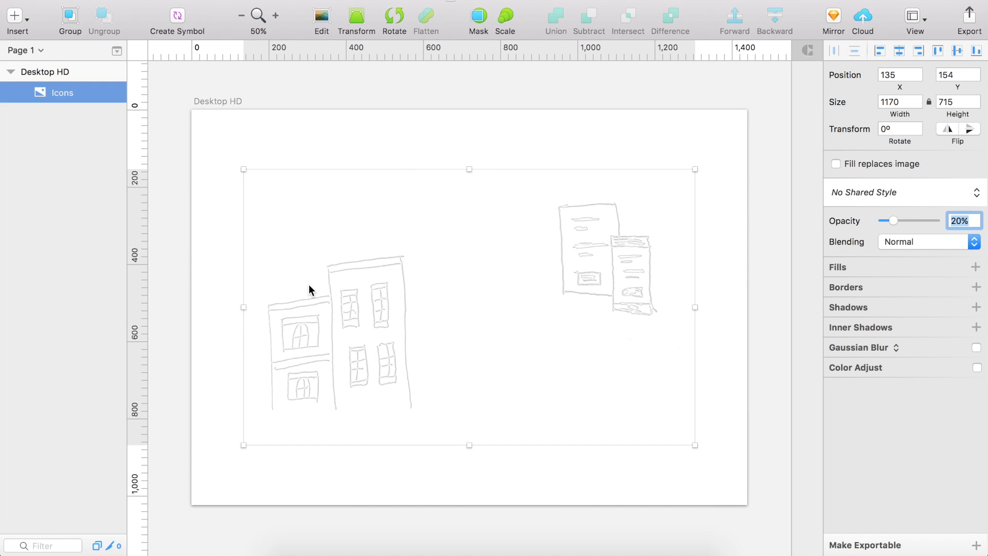
{"action": "mouse_move", "coordinate": [457, 279]}
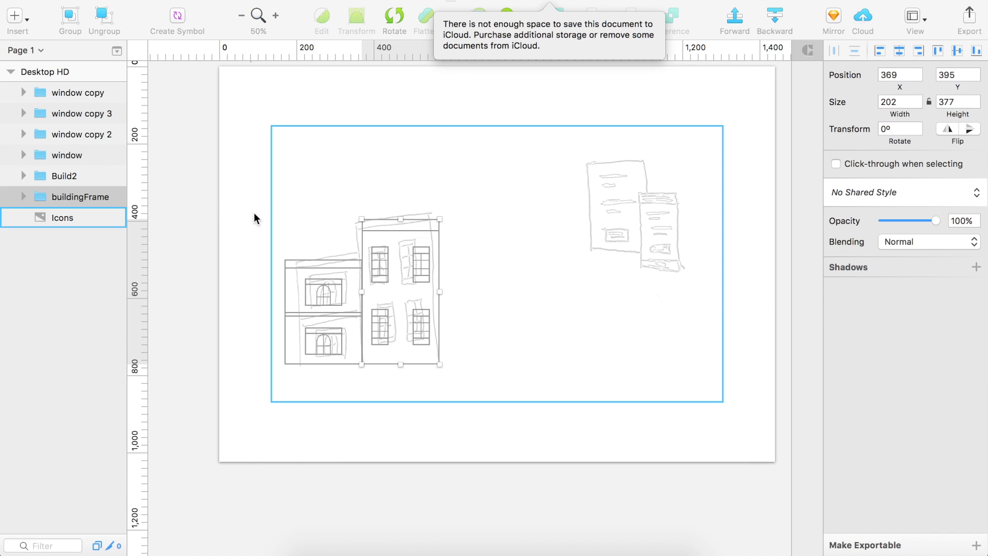
- Zoom in on the traced building drawing and hide the faint sketch image
{"action": "left_click", "coordinate": [62, 217]}
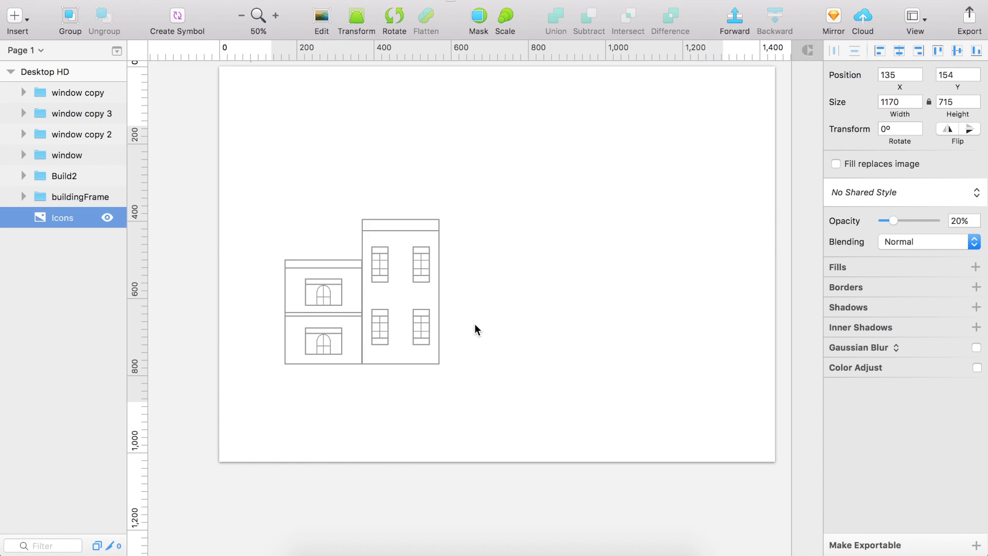
{"action": "left_click", "coordinate": [275, 15]}
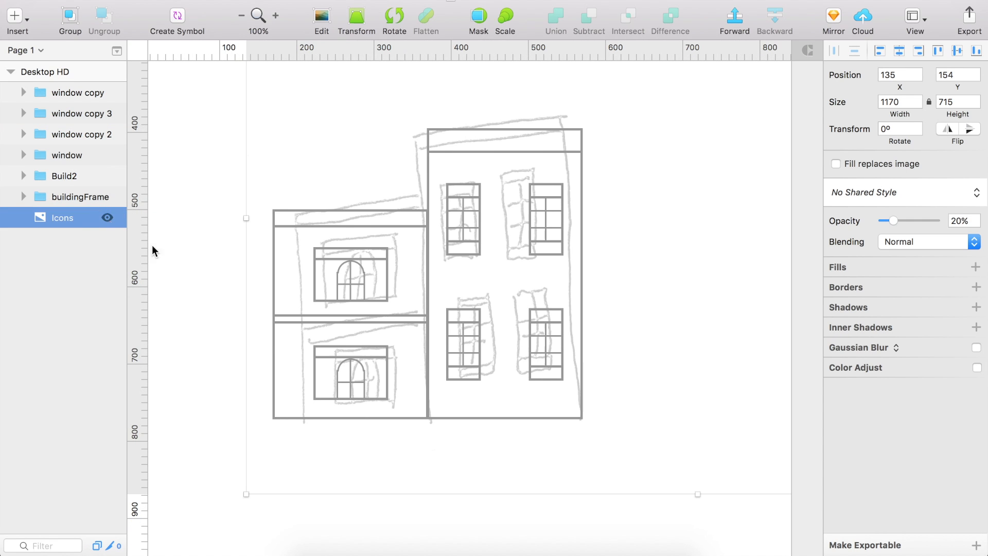
{"action": "mouse_move", "coordinate": [88, 226]}
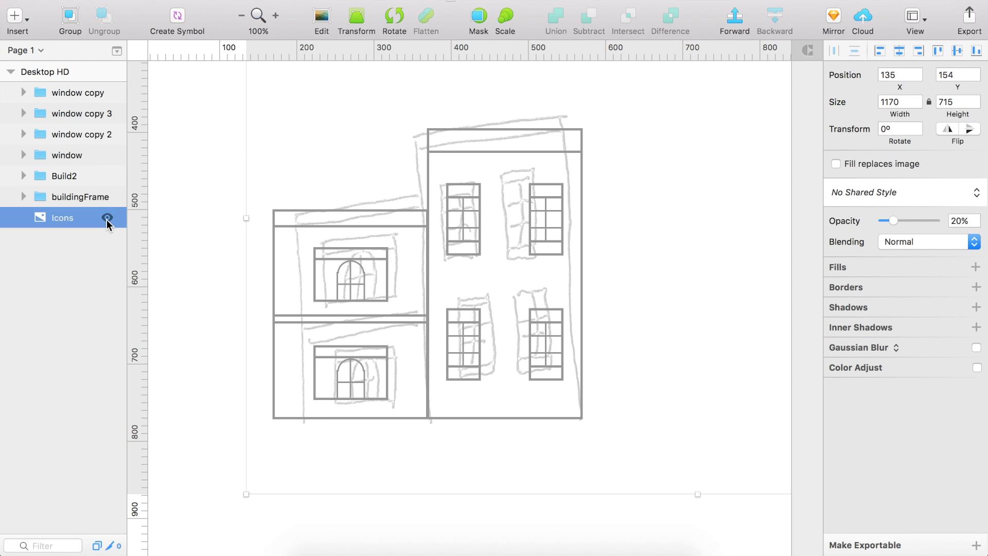
{"action": "left_click", "coordinate": [106, 217]}
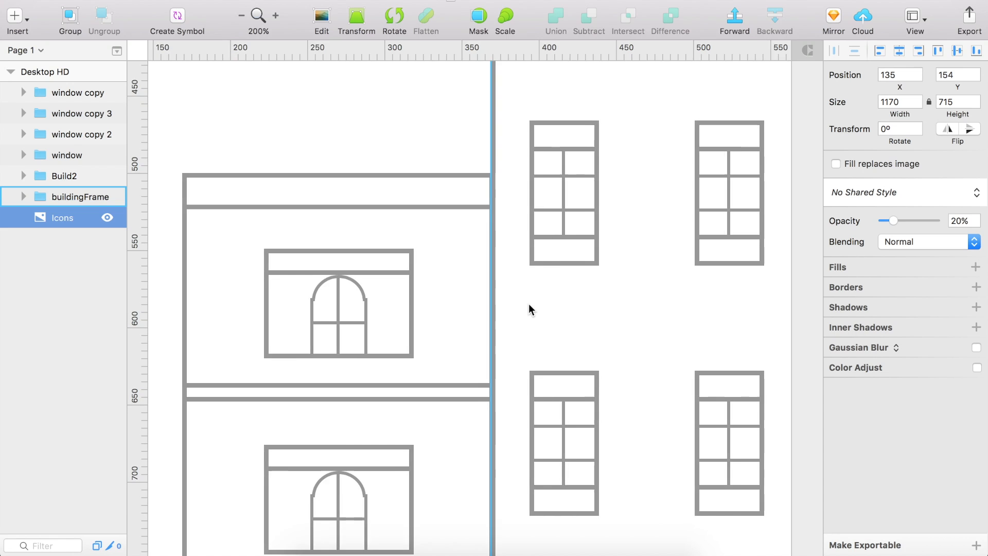
- Review the arched window outline and left building group, then zoom out to view the building
{"action": "left_click", "coordinate": [67, 175]}
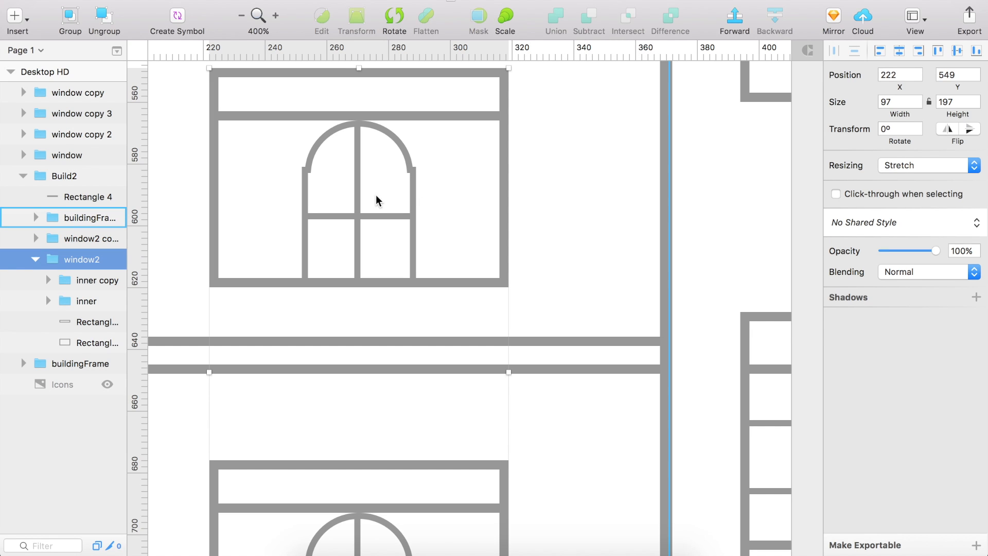
{"action": "left_click", "coordinate": [83, 300]}
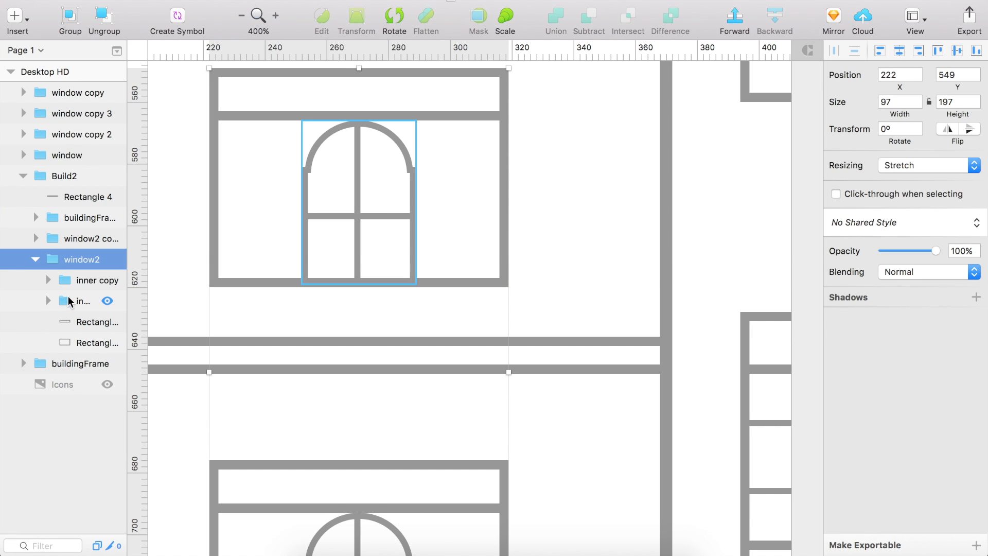
{"action": "left_click", "coordinate": [49, 301]}
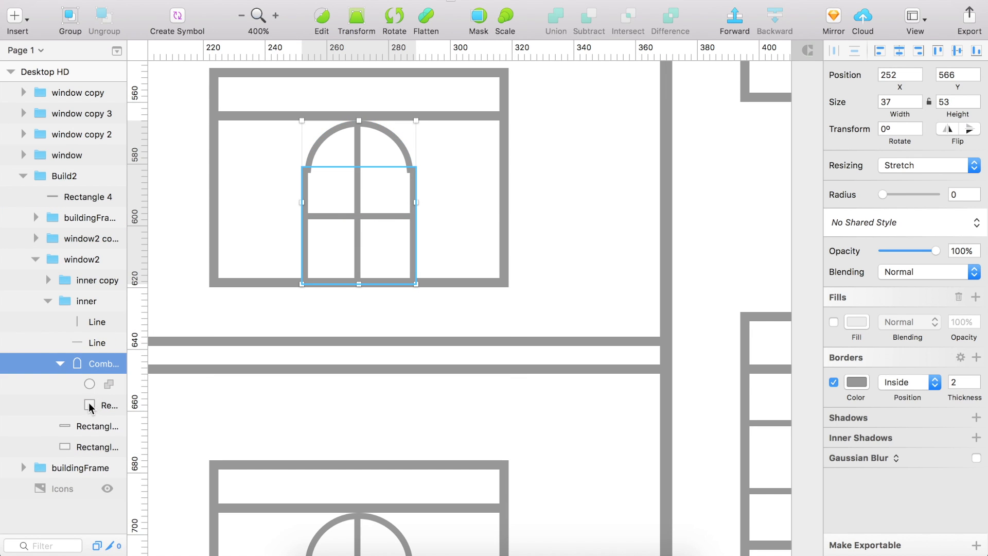
{"action": "left_click", "coordinate": [89, 384]}
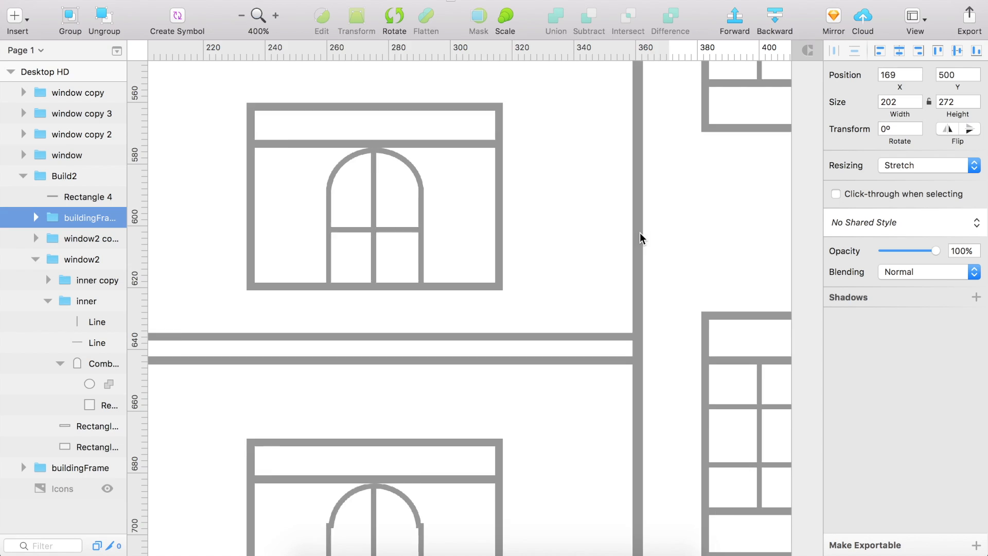
{"action": "left_click", "coordinate": [65, 176]}
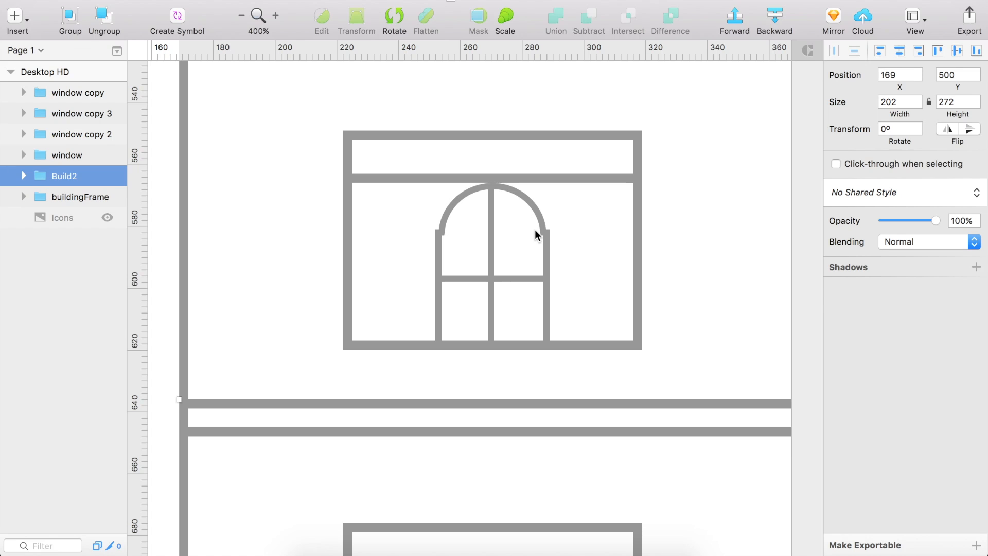
{"action": "mouse_move", "coordinate": [466, 214]}
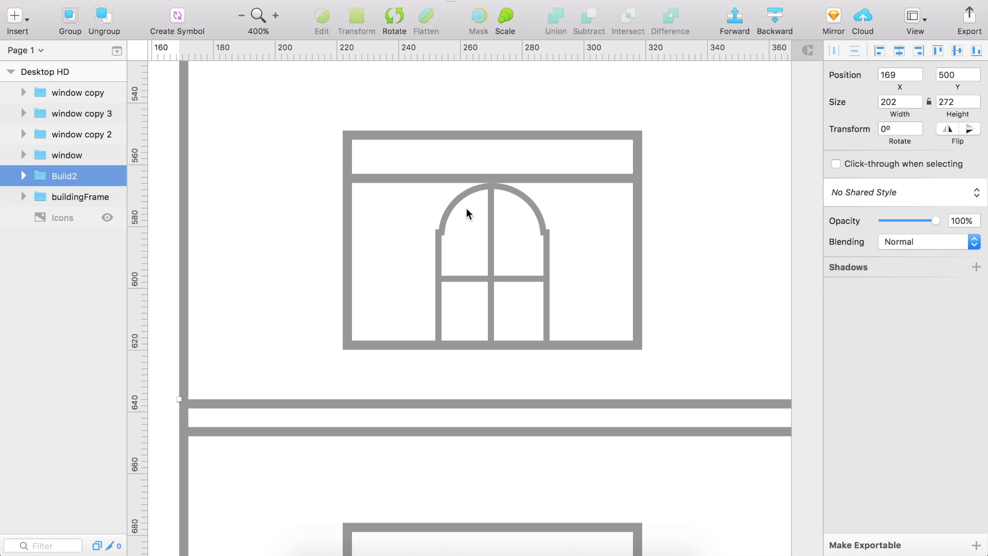
{"action": "mouse_move", "coordinate": [535, 275]}
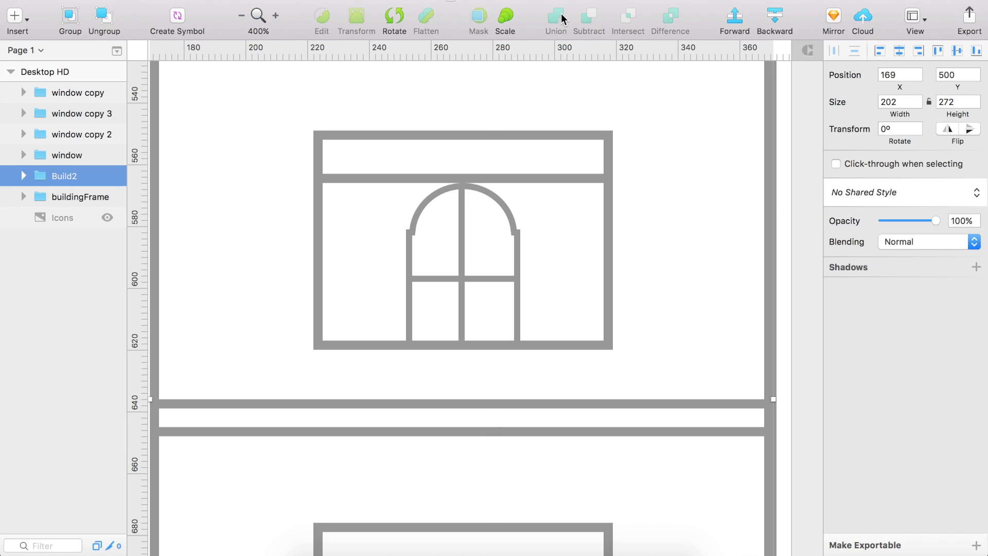
{"action": "mouse_move", "coordinate": [501, 241]}
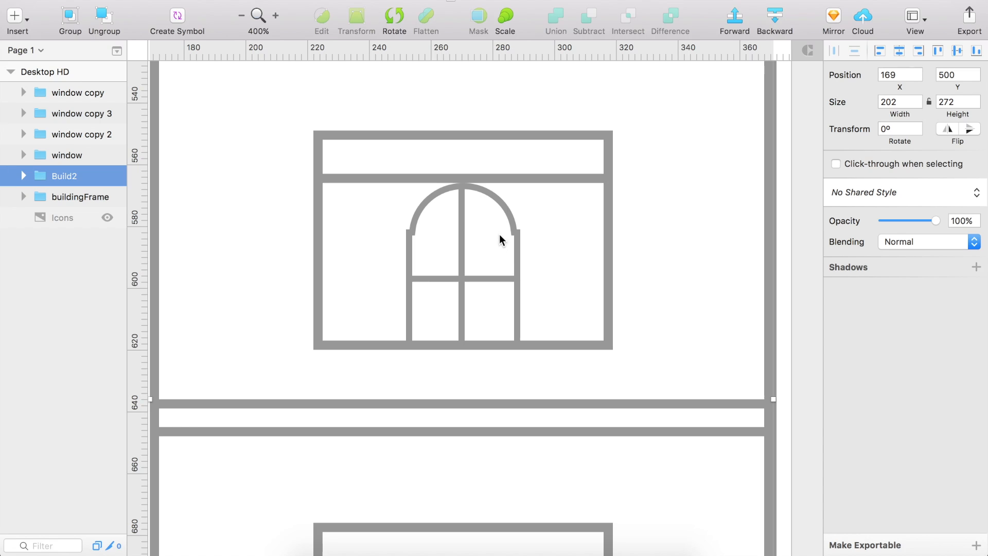
{"action": "mouse_move", "coordinate": [523, 208]}
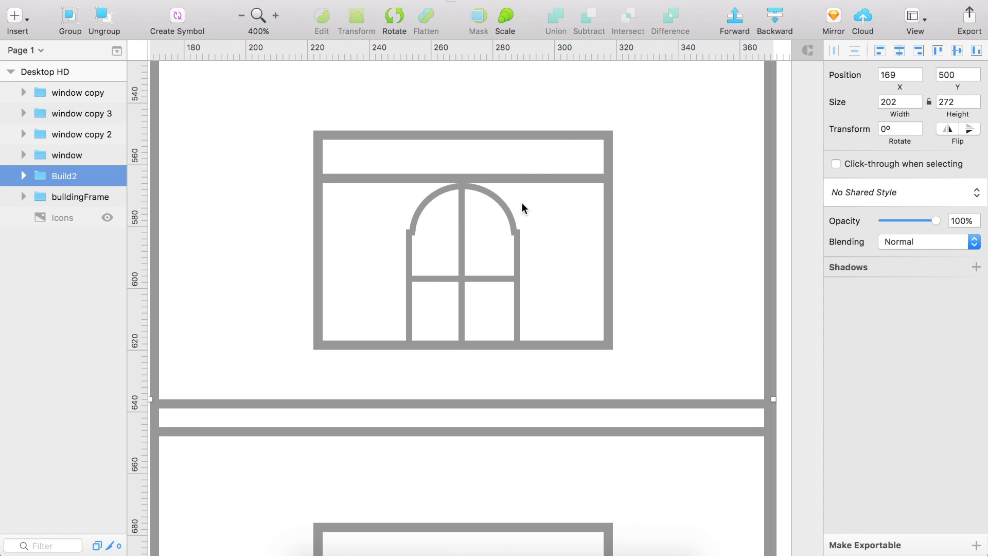
{"action": "mouse_move", "coordinate": [581, 216]}
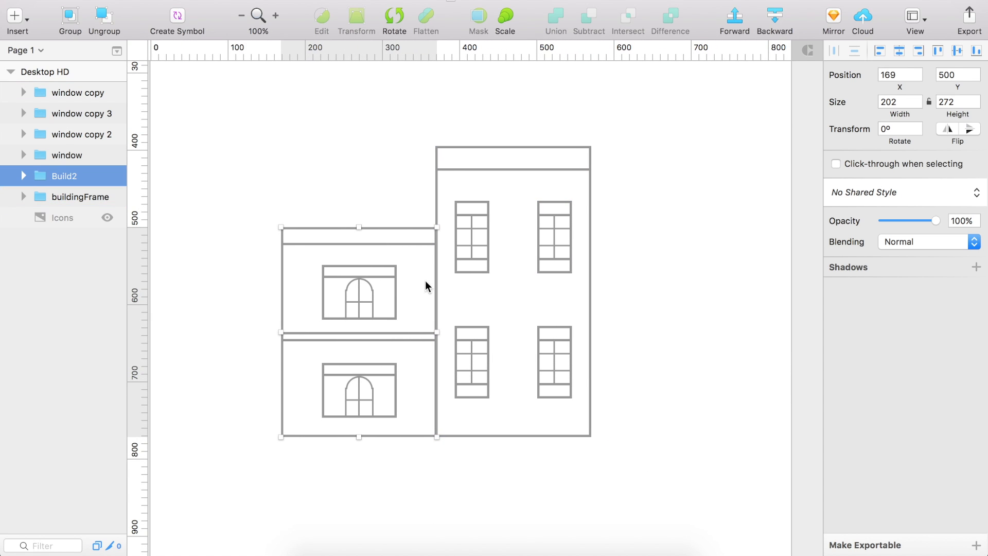
{"action": "mouse_move", "coordinate": [386, 254]}
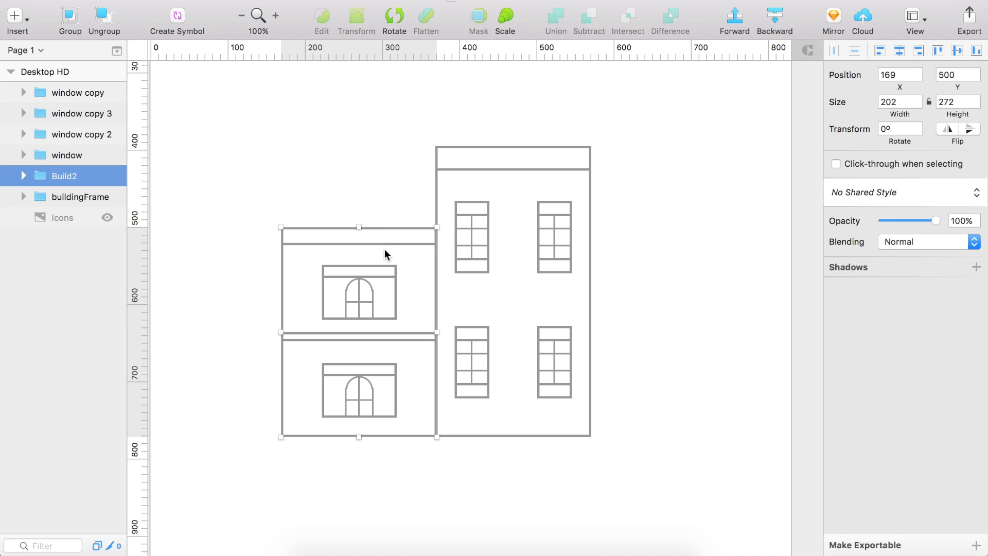
{"action": "left_click", "coordinate": [275, 15]}
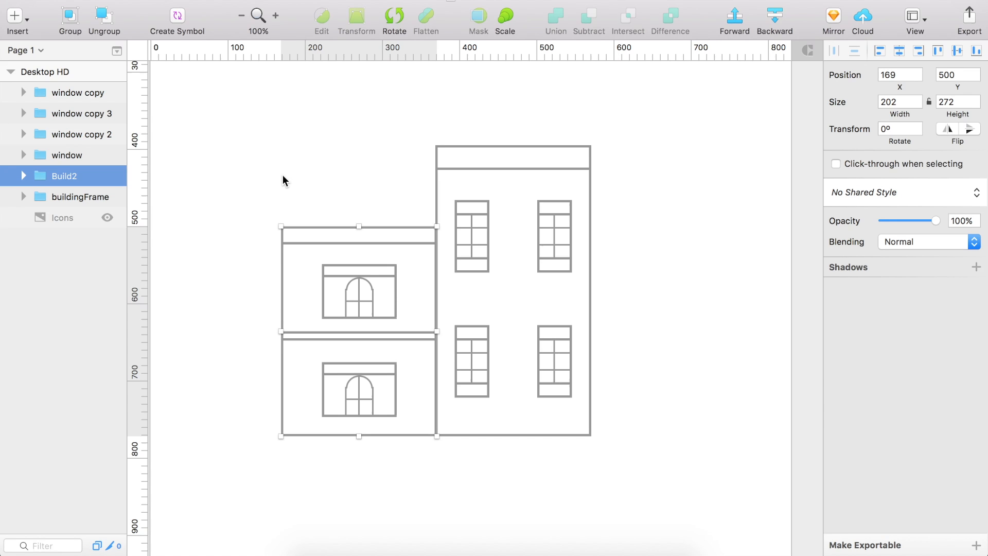
- Drag a horizontal guide from the ruler to align with the building's edge
{"action": "left_click", "coordinate": [283, 181]}
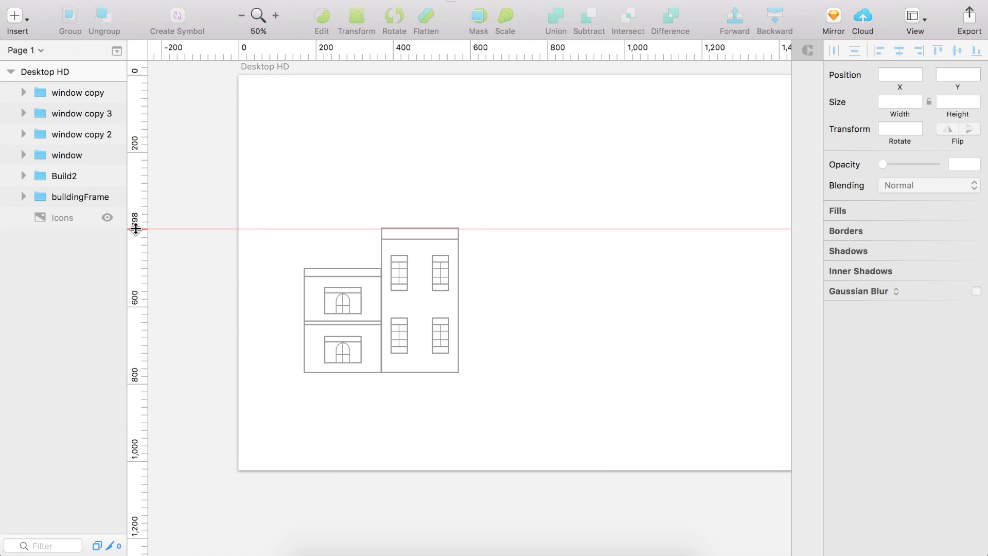
{"action": "left_click_drag", "start_coordinate": [136, 230], "coordinate": [136, 358]}
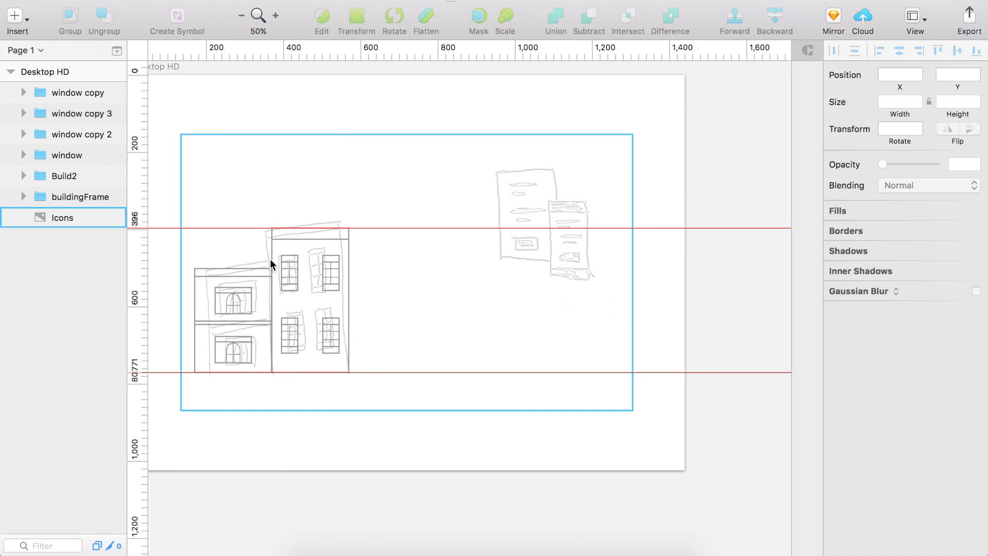
{"action": "mouse_move", "coordinate": [522, 193]}
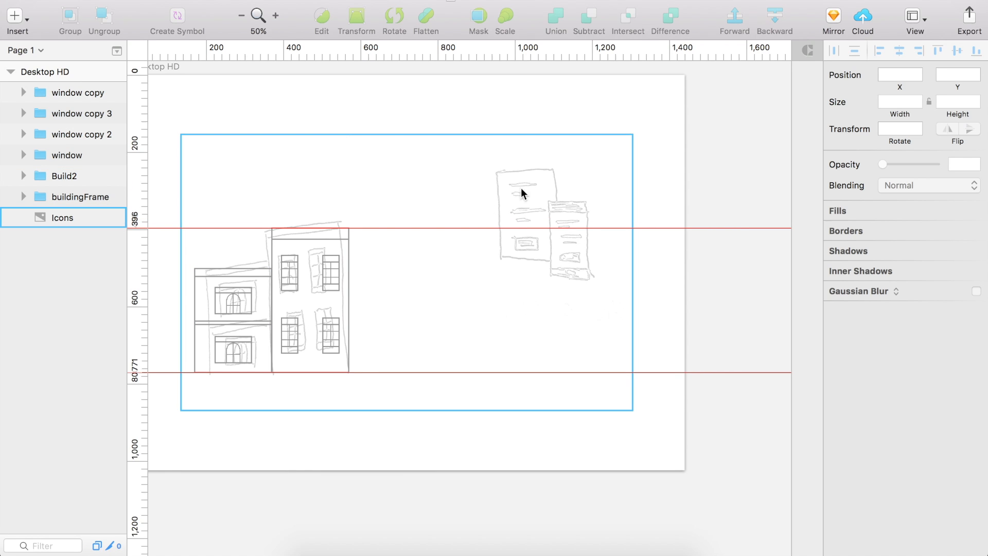
{"action": "mouse_move", "coordinate": [470, 384]}
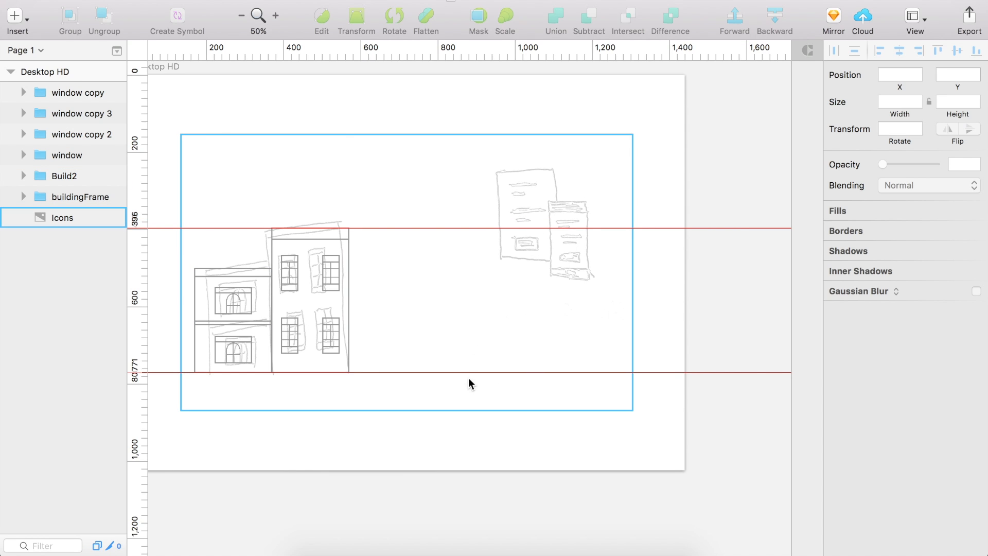
{"action": "mouse_move", "coordinate": [529, 252]}
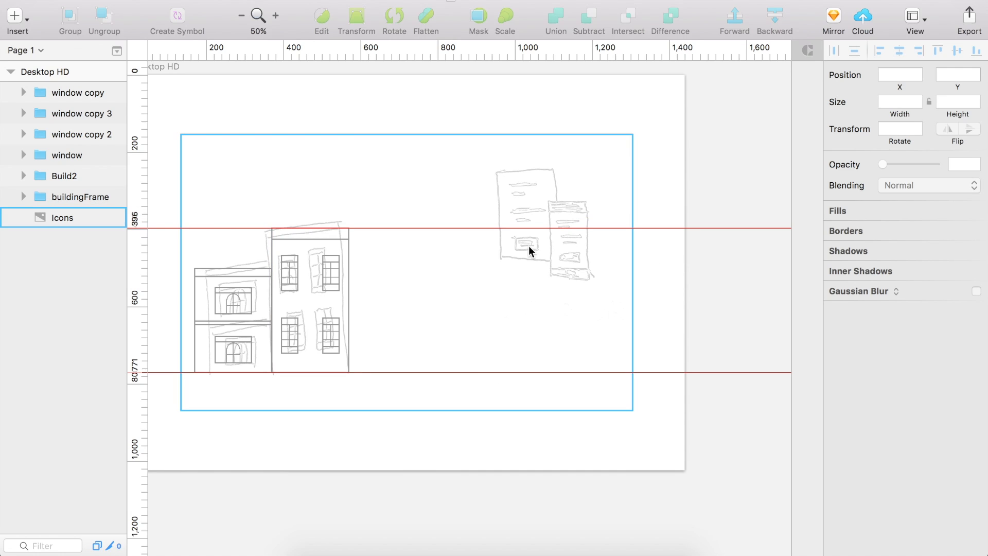
{"action": "mouse_move", "coordinate": [466, 261]}
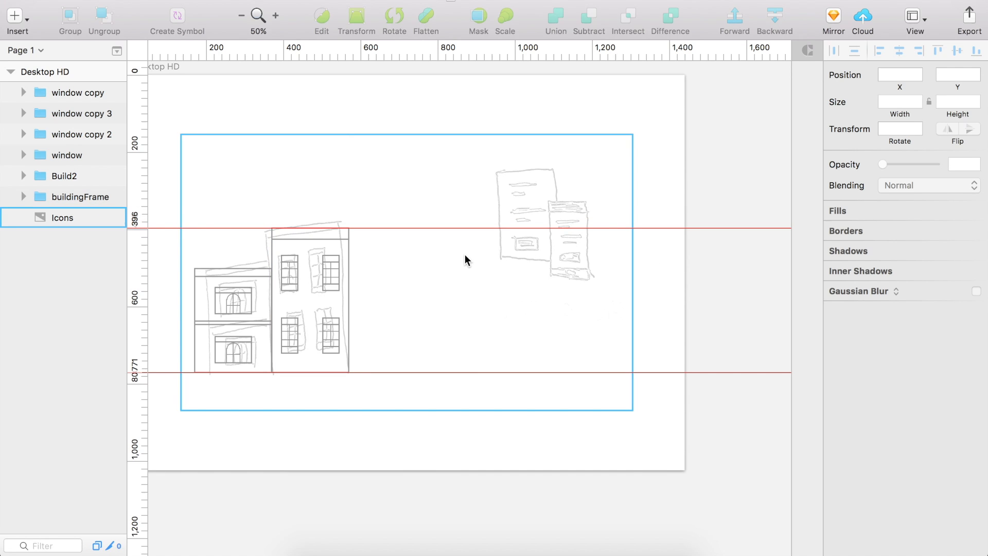
{"action": "mouse_move", "coordinate": [492, 244]}
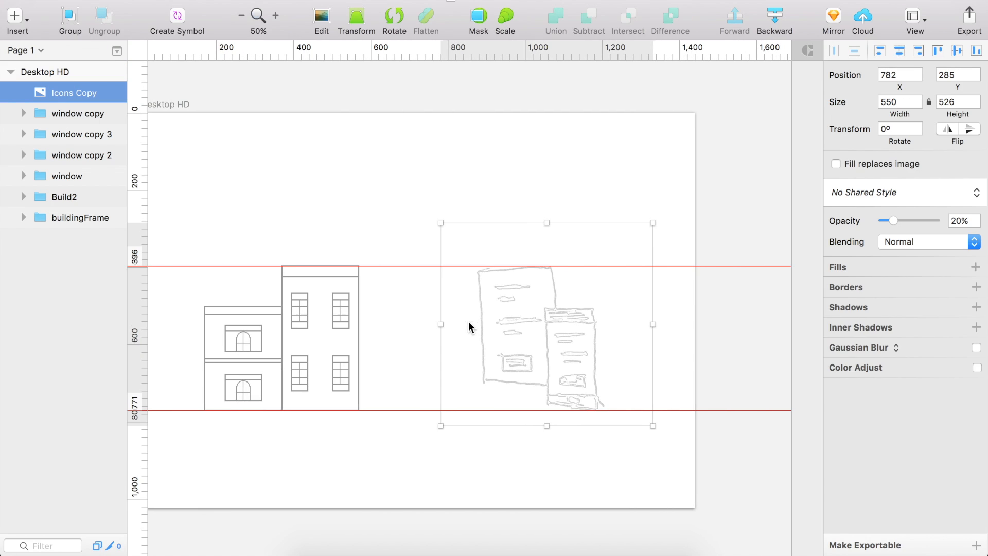
- Give the document's text lines a light grey fill and hide the sketch tracing image
{"action": "left_click", "coordinate": [68, 113]}
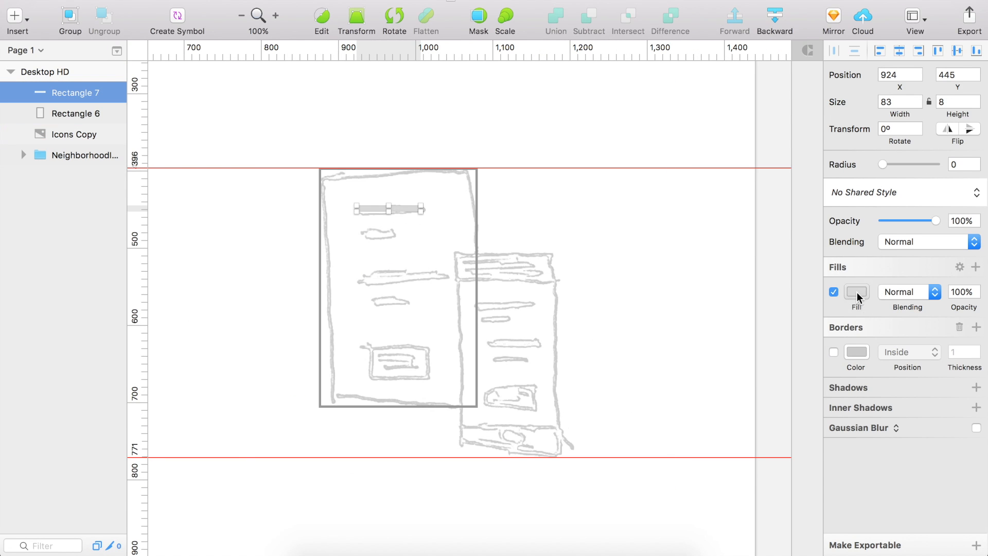
{"action": "left_click", "coordinate": [856, 292]}
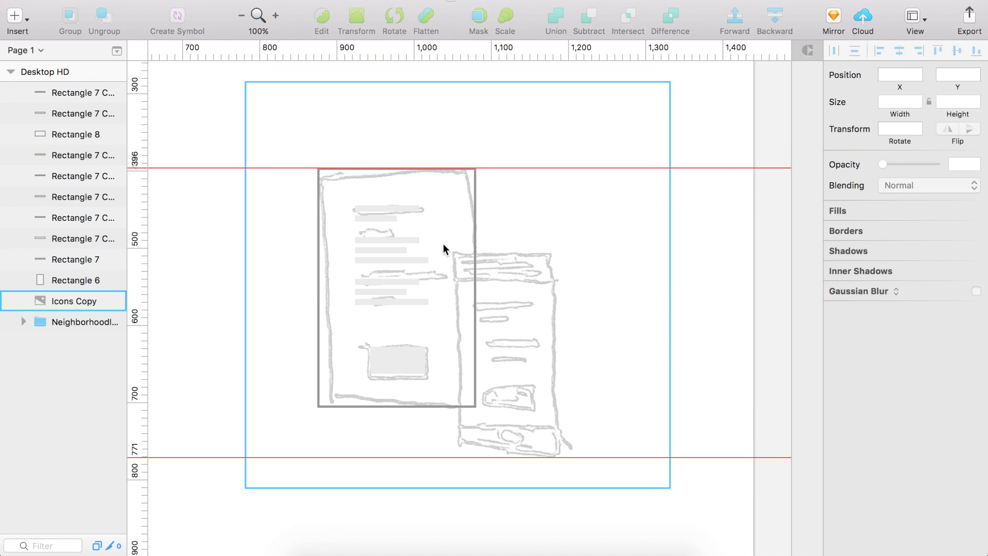
{"action": "left_click", "coordinate": [107, 301]}
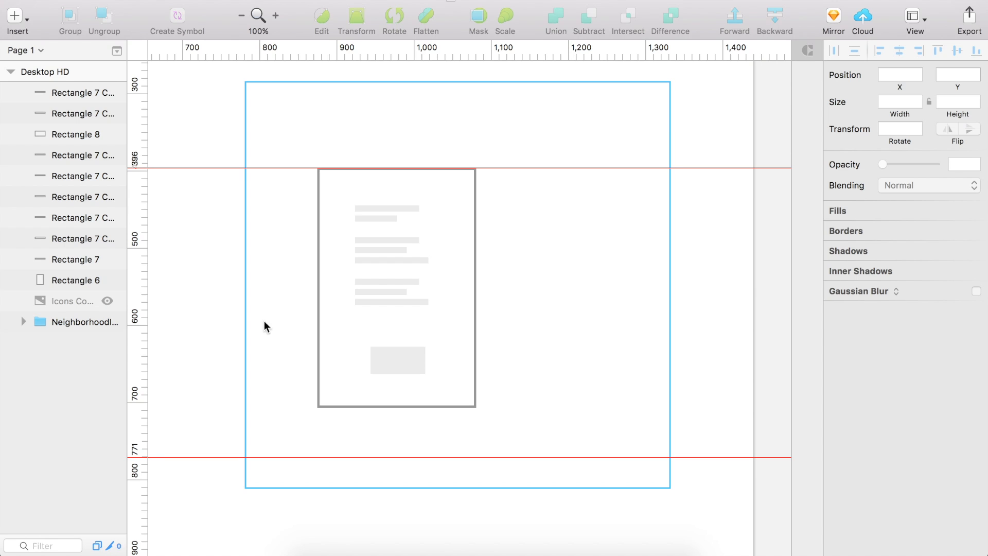
{"action": "left_click_drag", "start_coordinate": [454, 255], "coordinate": [558, 457]}
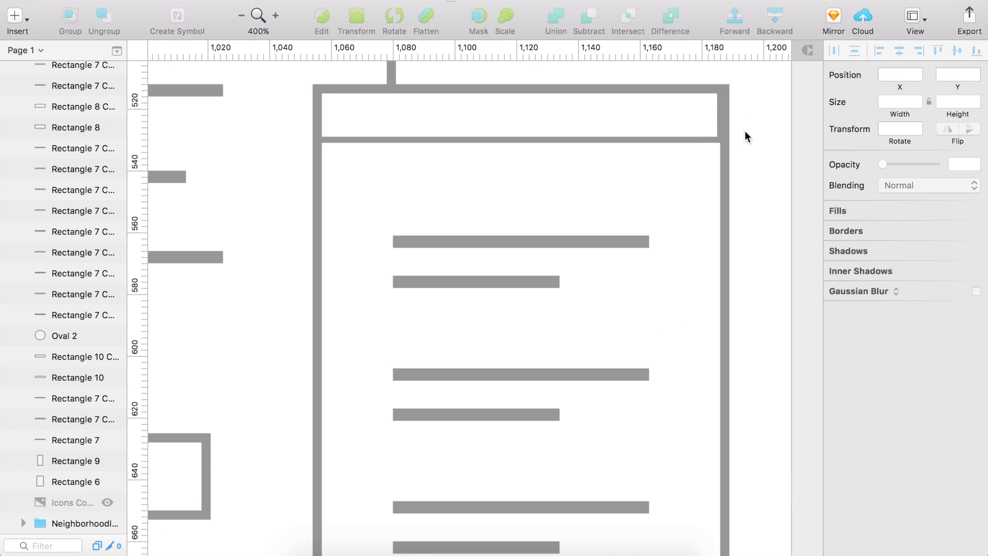
{"action": "scroll", "scroll_direction": "down", "scroll_amount": 3}
{"action": "type", "text": "Contact"}
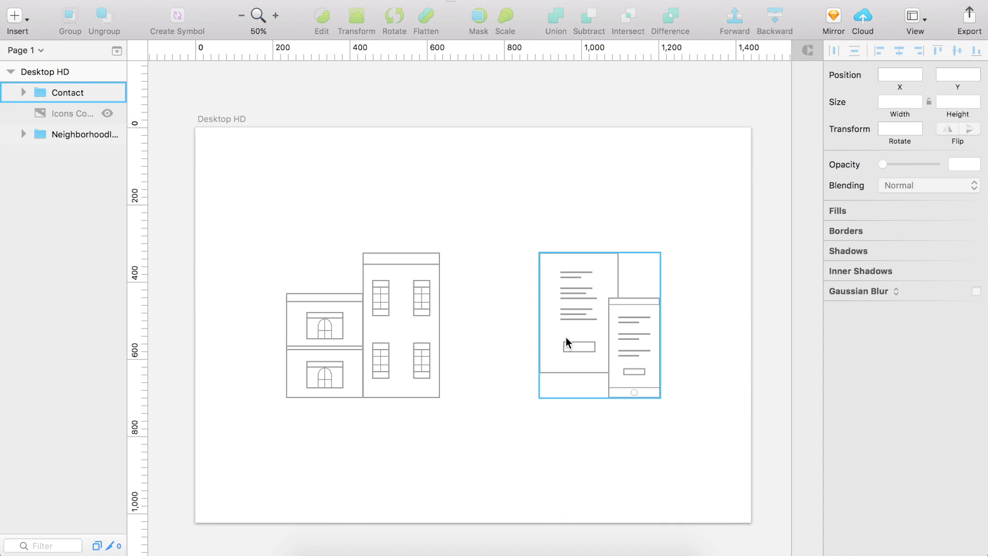
- Deselect the Contact group and remove the Icons Copy sketch tracing layer
{"action": "left_click", "coordinate": [492, 377]}
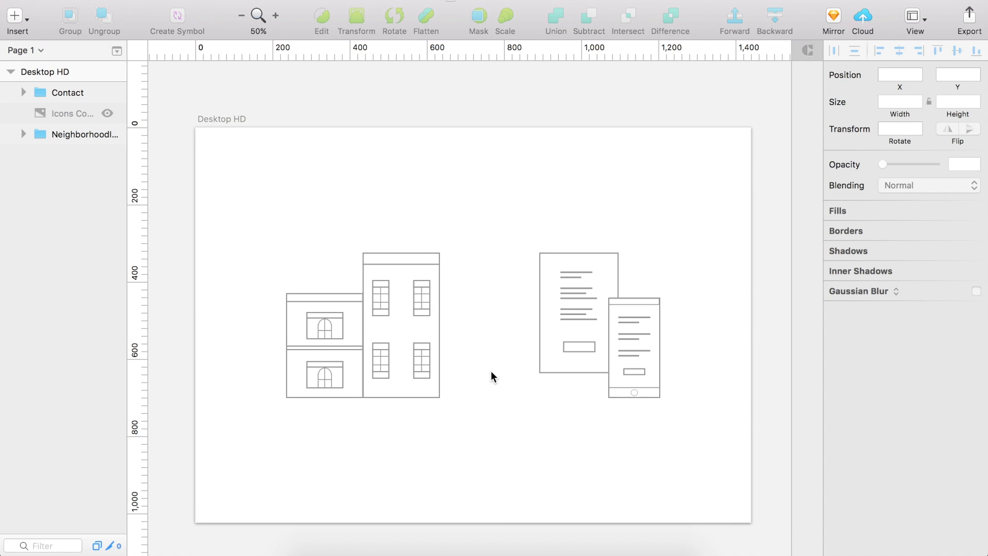
{"action": "mouse_move", "coordinate": [463, 384]}
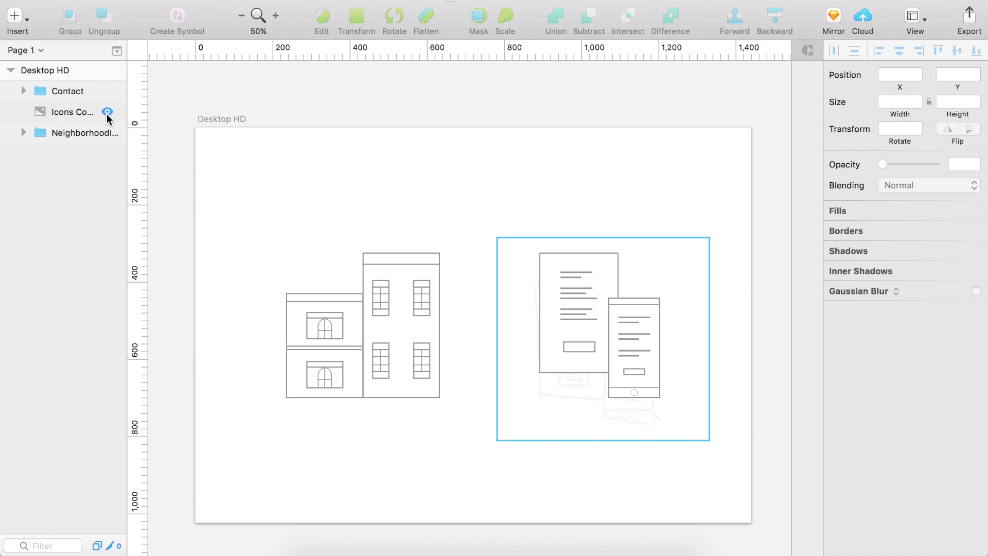
{"action": "left_click", "coordinate": [71, 112]}
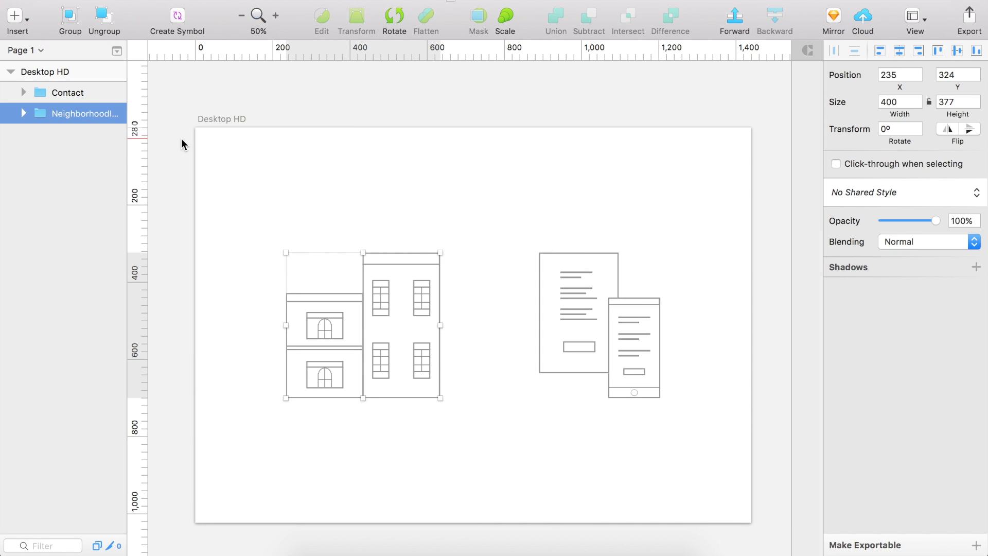
{"action": "mouse_move", "coordinate": [769, 427]}
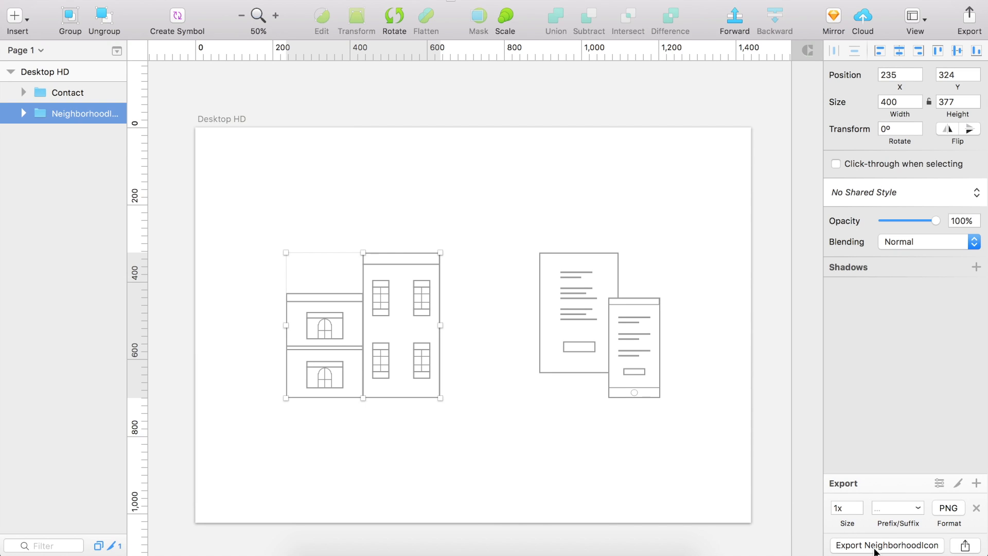
{"action": "mouse_move", "coordinate": [868, 522]}
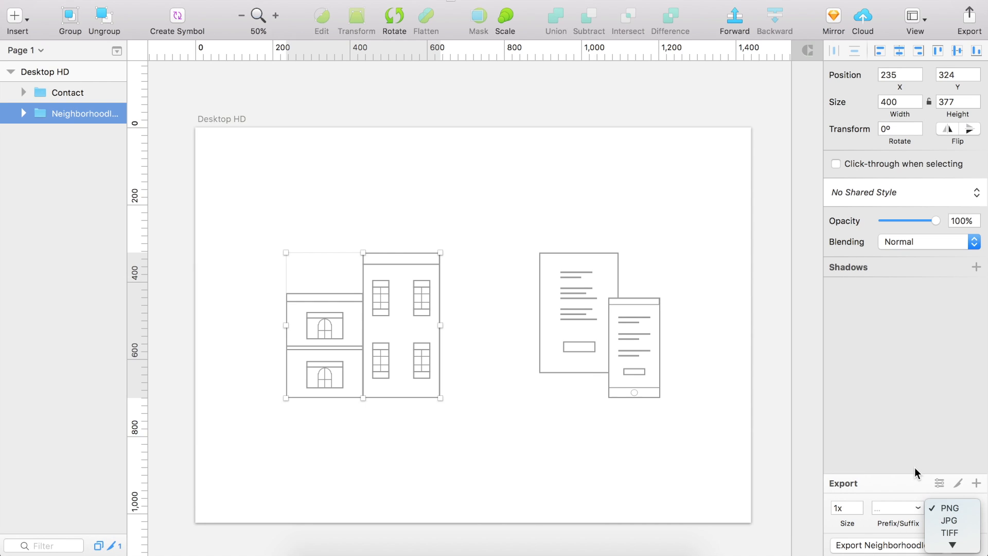
- Set the NeighborhoodIcon export format to PNG at 1x size
{"action": "left_click", "coordinate": [948, 508]}
{"action": "type", "text": "2"}
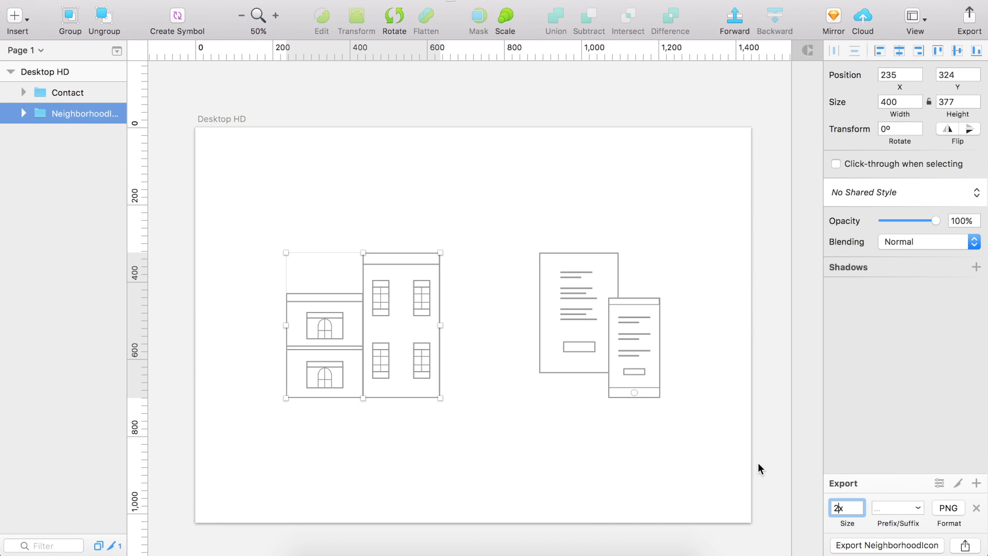
{"action": "type", "text": "1x"}
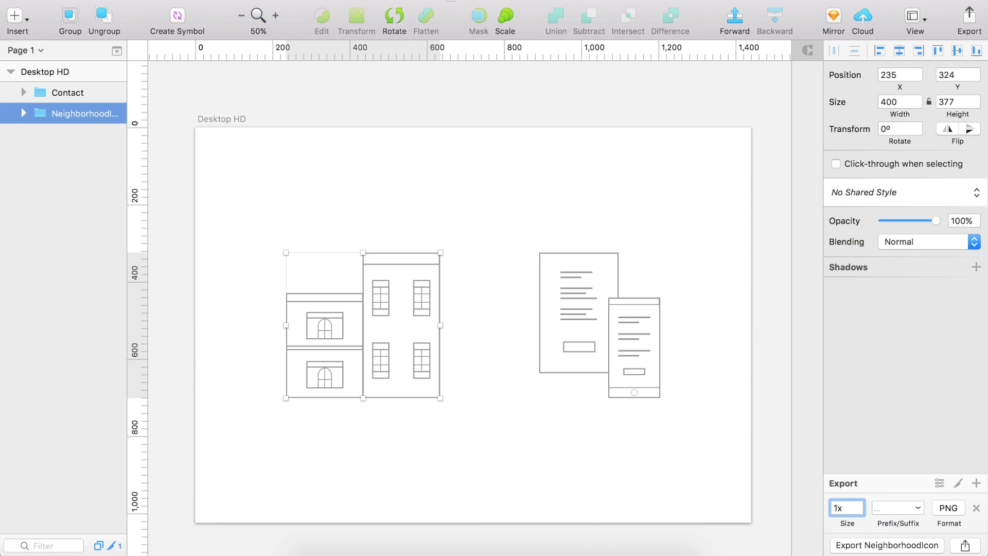
{"action": "left_click", "coordinate": [846, 508]}
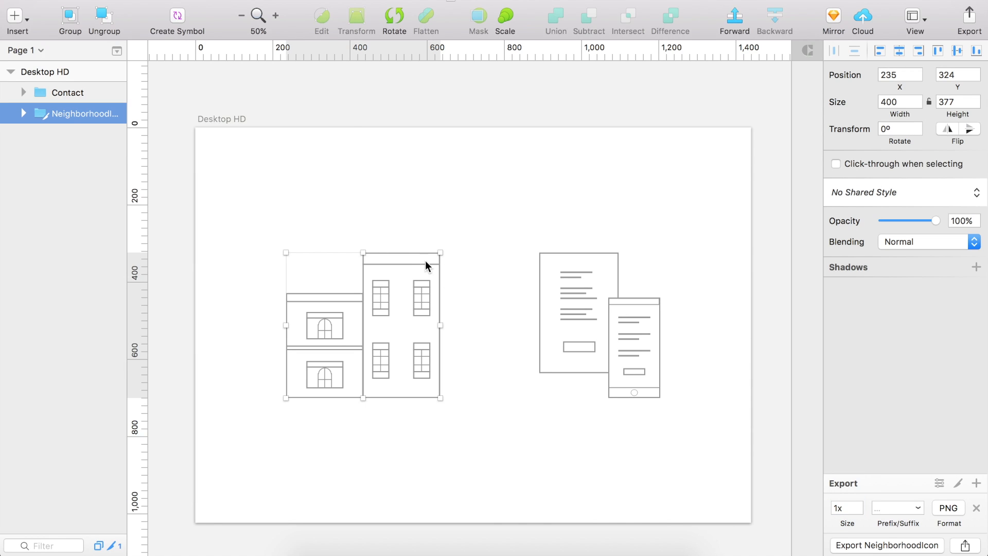
{"action": "mouse_move", "coordinate": [428, 265]}
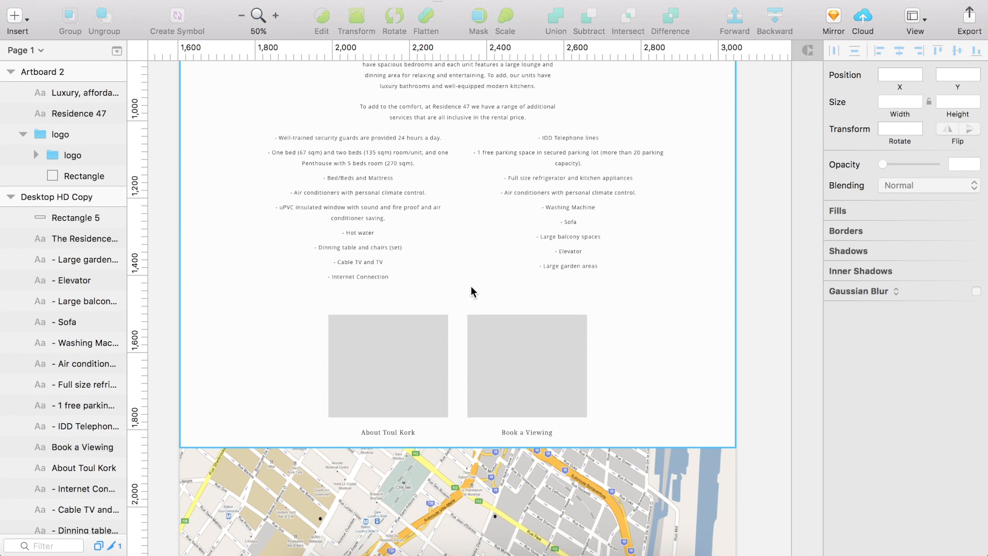
- Put the building icon over the grey placeholder above About Toul Kork
{"action": "left_click", "coordinate": [84, 217]}
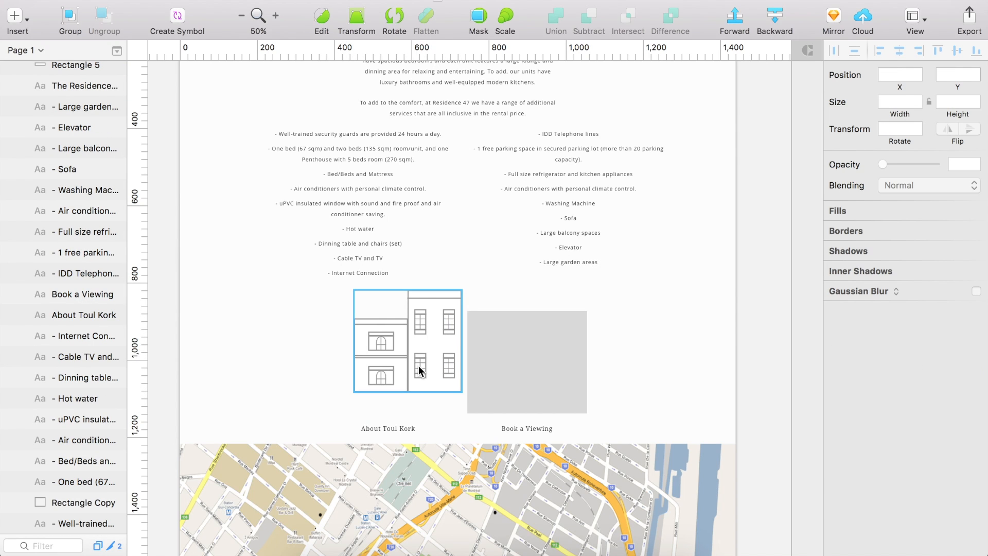
{"action": "left_click", "coordinate": [407, 341]}
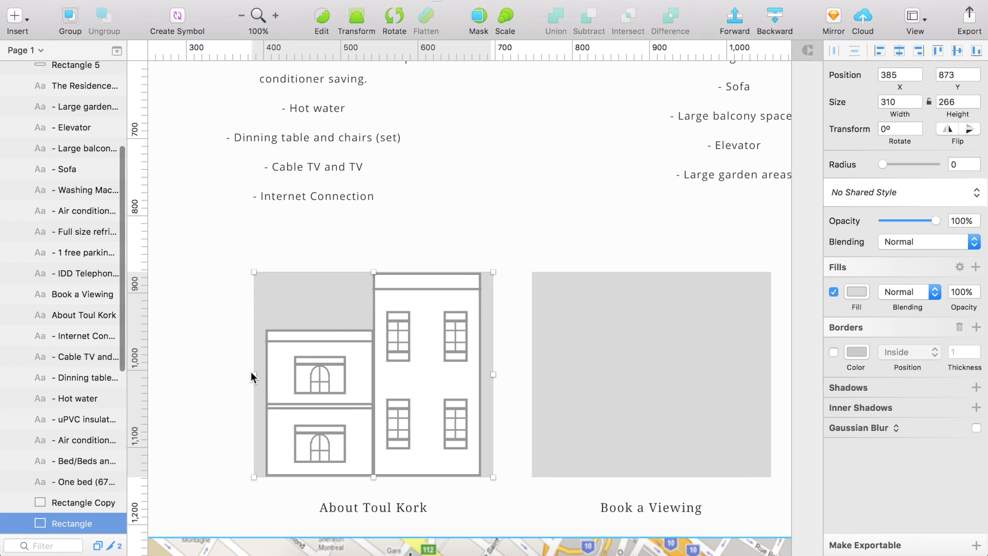
- Narrow the placeholder to the icon's width and rename the building group 'Neighborhood'
{"action": "left_click_drag", "start_coordinate": [253, 373], "coordinate": [264, 373]}
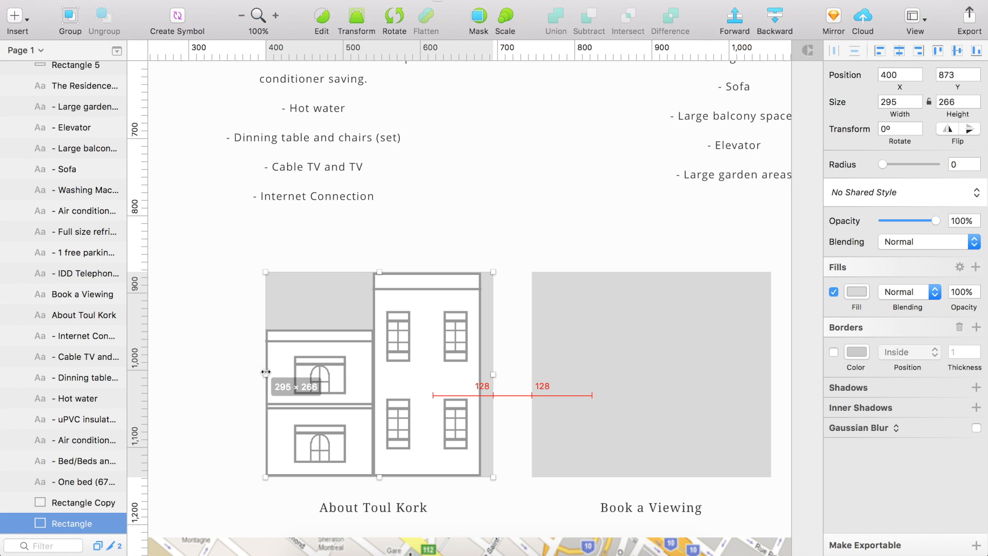
{"action": "left_click_drag", "start_coordinate": [495, 377], "coordinate": [482, 376]}
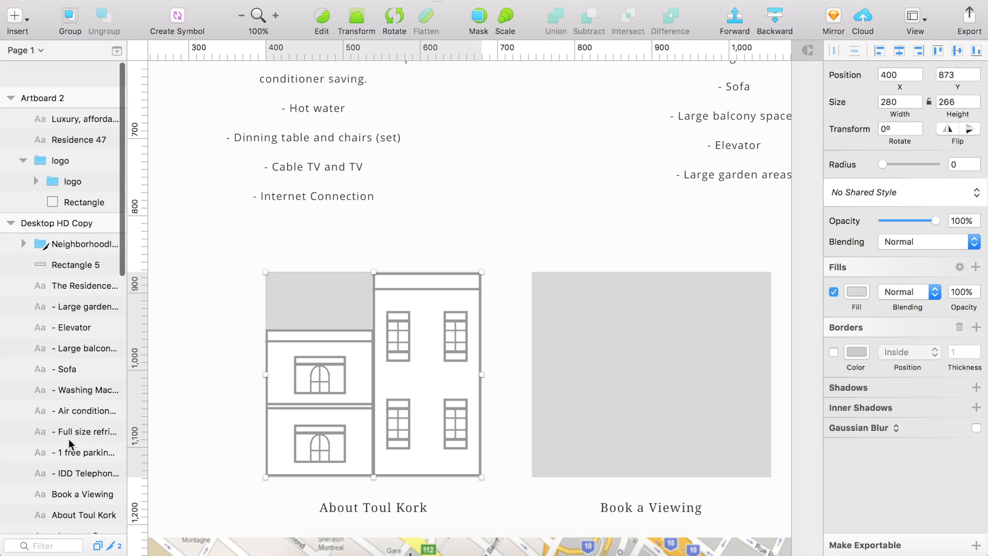
{"action": "left_click", "coordinate": [76, 217]}
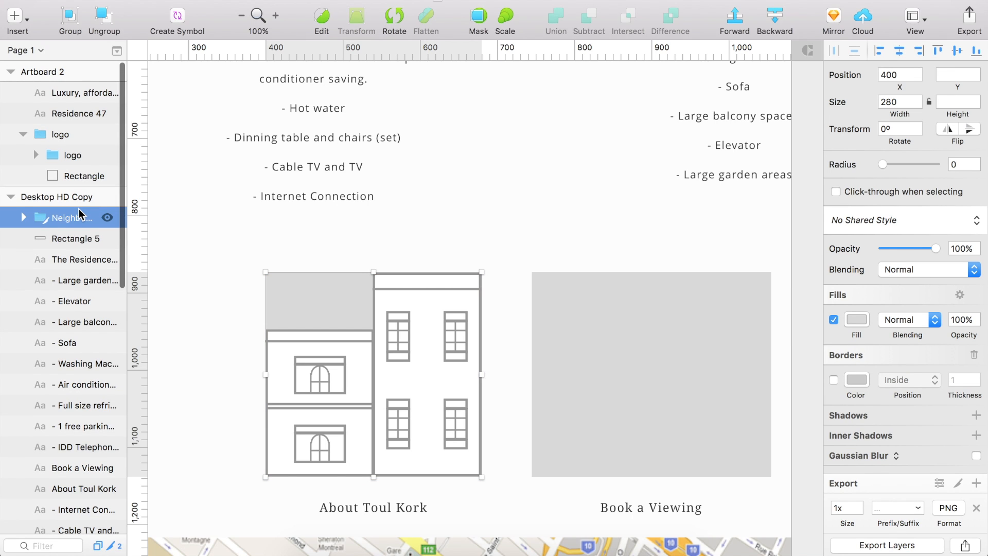
{"action": "double_click", "coordinate": [70, 218]}
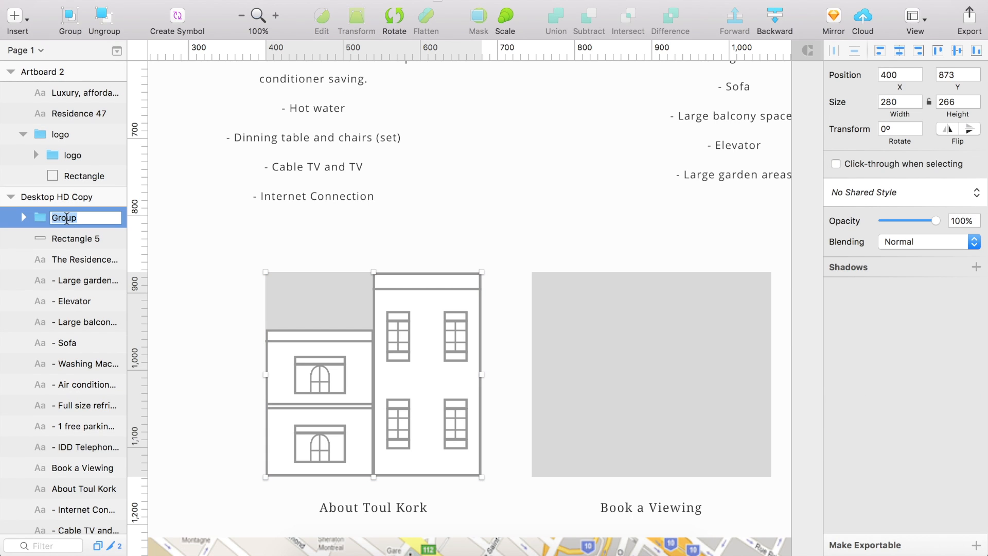
{"action": "type", "text": "Neighborhoodl..."}
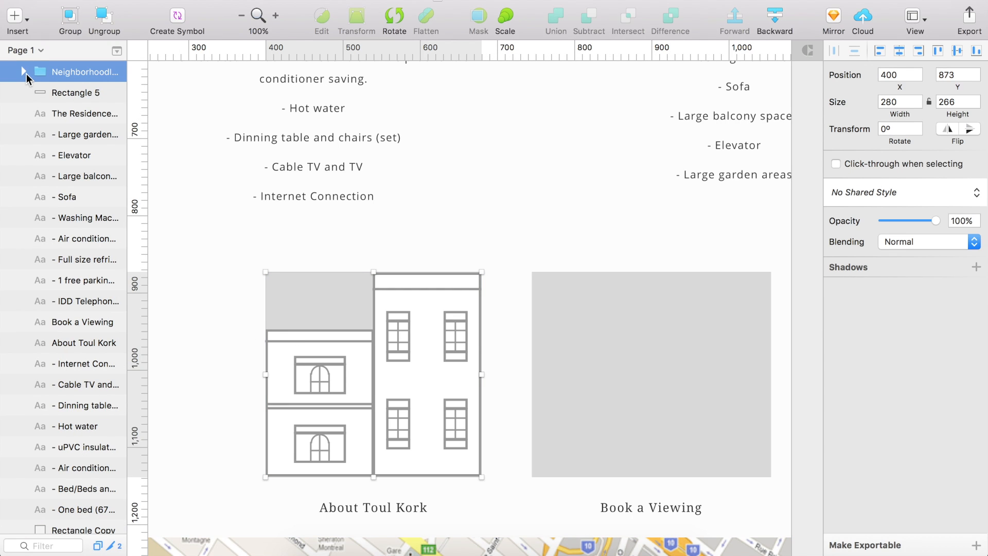
- Expand the Neighborhood layers, toggle the grey backdrop's visibility, and expand Build2
{"action": "left_click", "coordinate": [23, 71]}
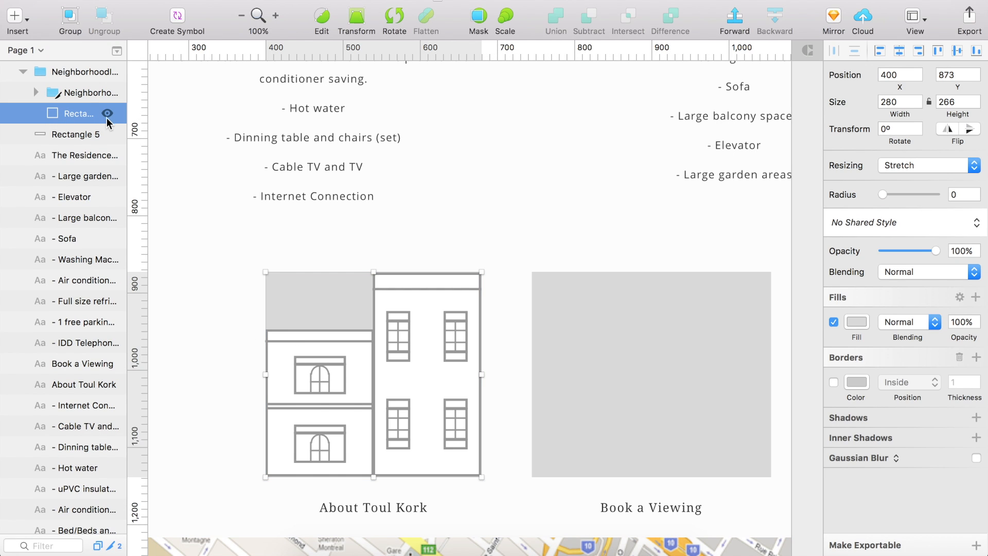
{"action": "left_click", "coordinate": [107, 113]}
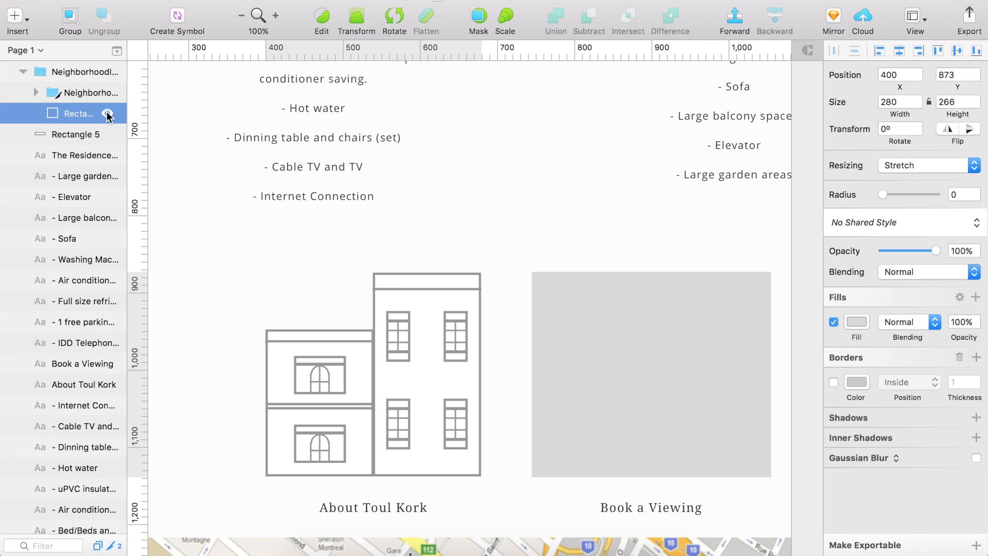
{"action": "left_click", "coordinate": [78, 113]}
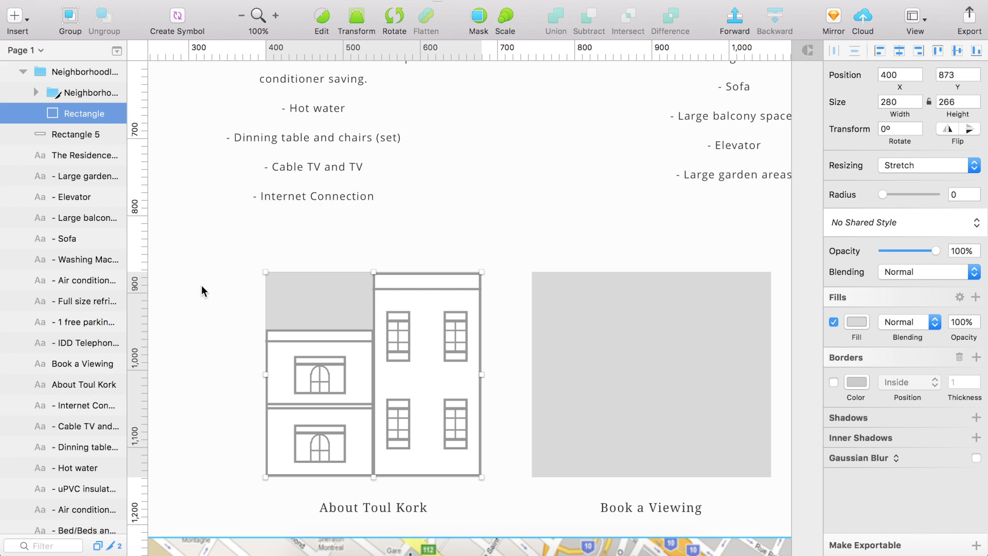
{"action": "mouse_move", "coordinate": [97, 123]}
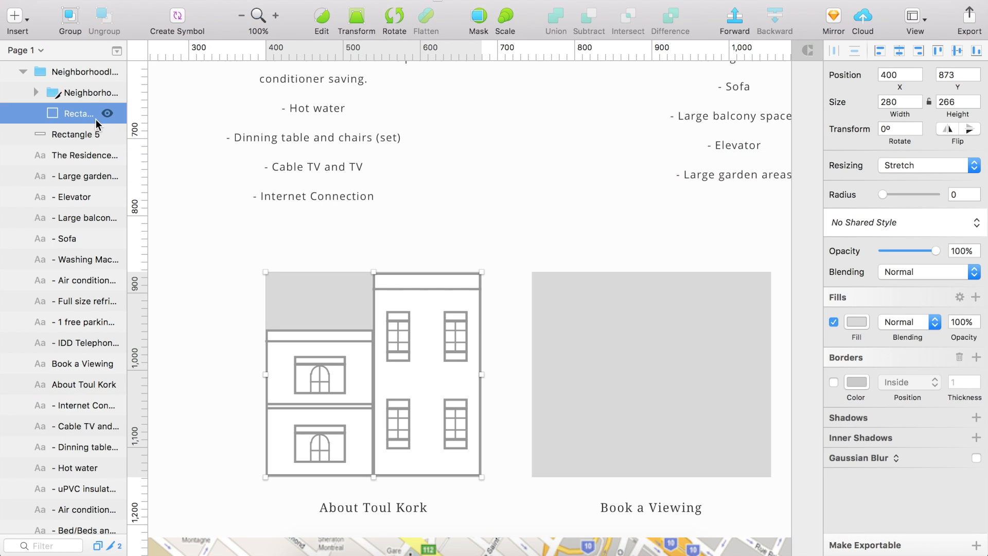
{"action": "left_click", "coordinate": [81, 113]}
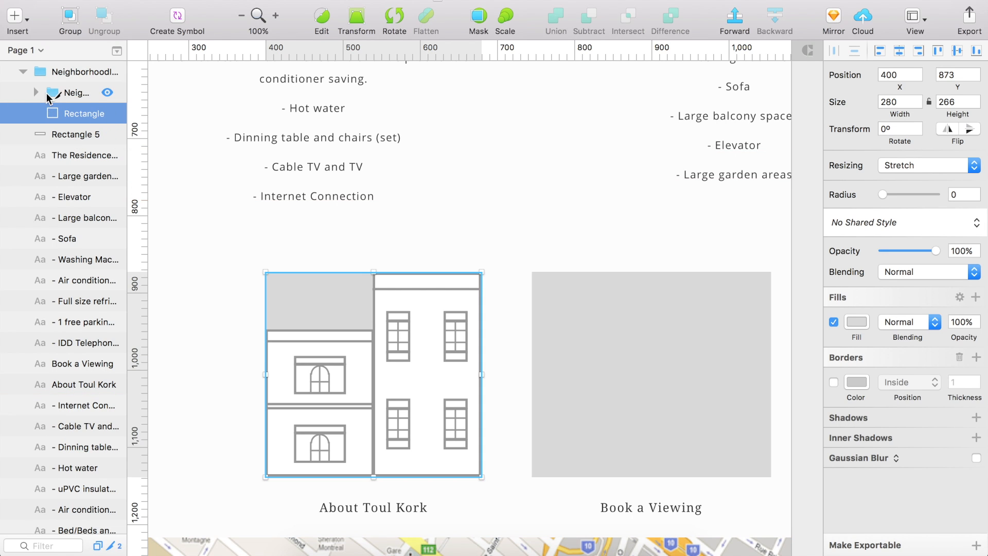
{"action": "left_click", "coordinate": [36, 93]}
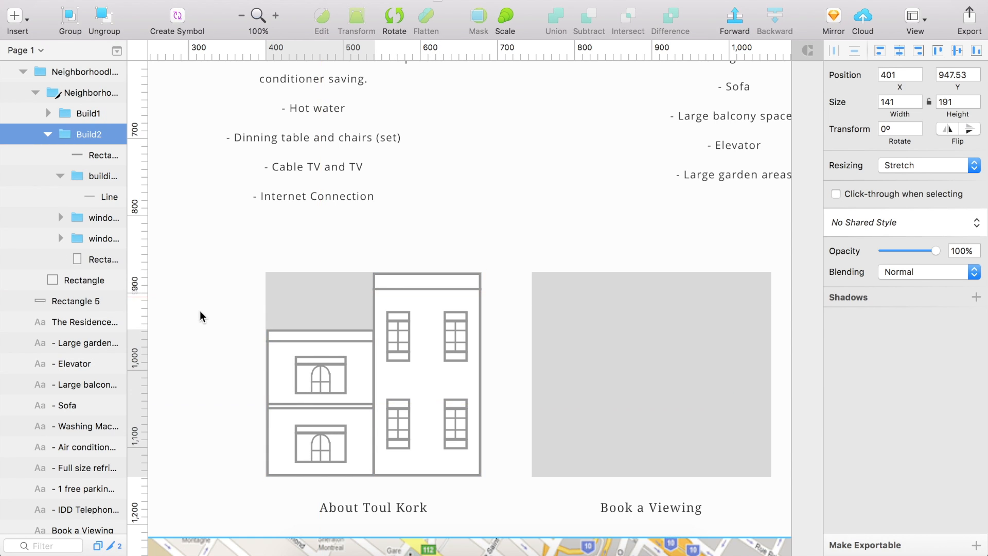
{"action": "left_click", "coordinate": [274, 15]}
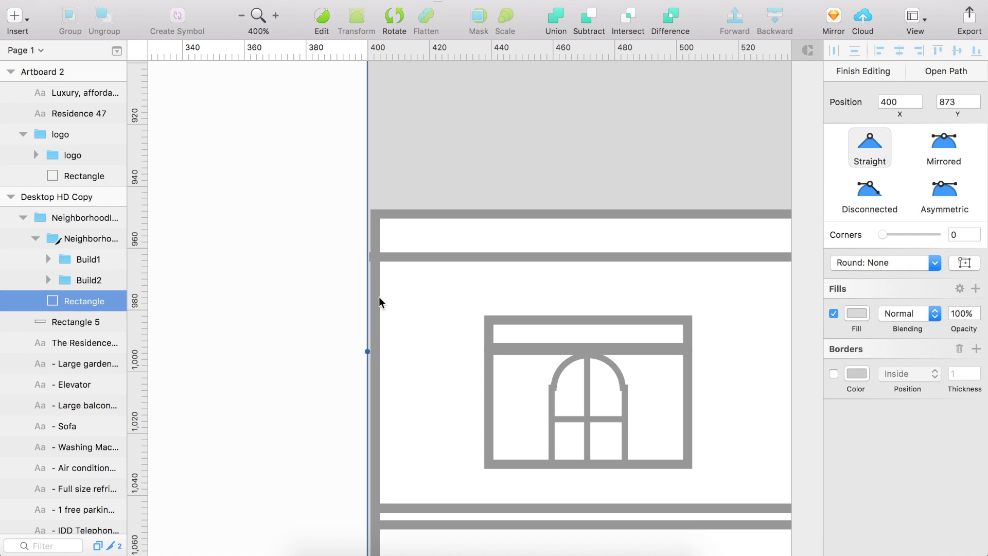
{"action": "left_click", "coordinate": [862, 70]}
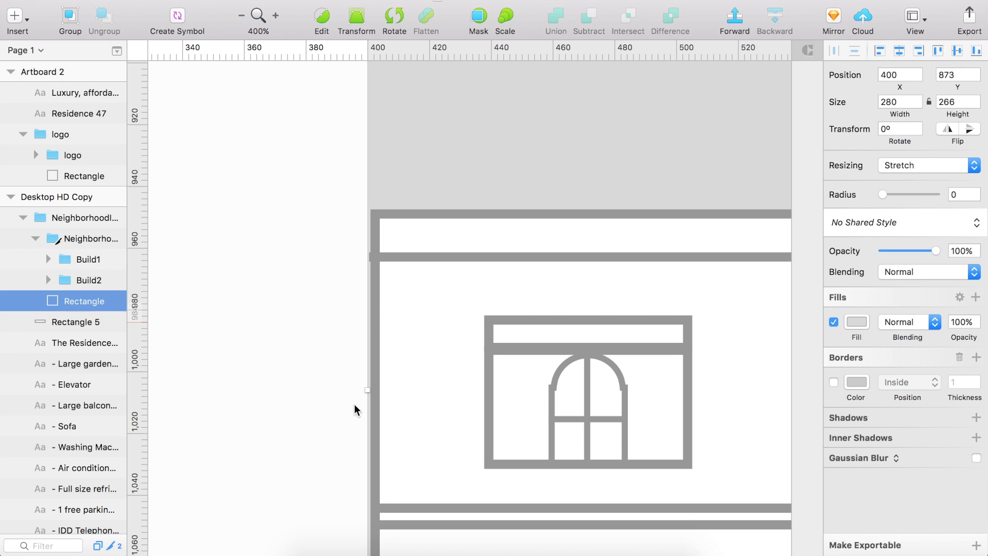
{"action": "left_click_drag", "start_coordinate": [367, 390], "coordinate": [370, 390]}
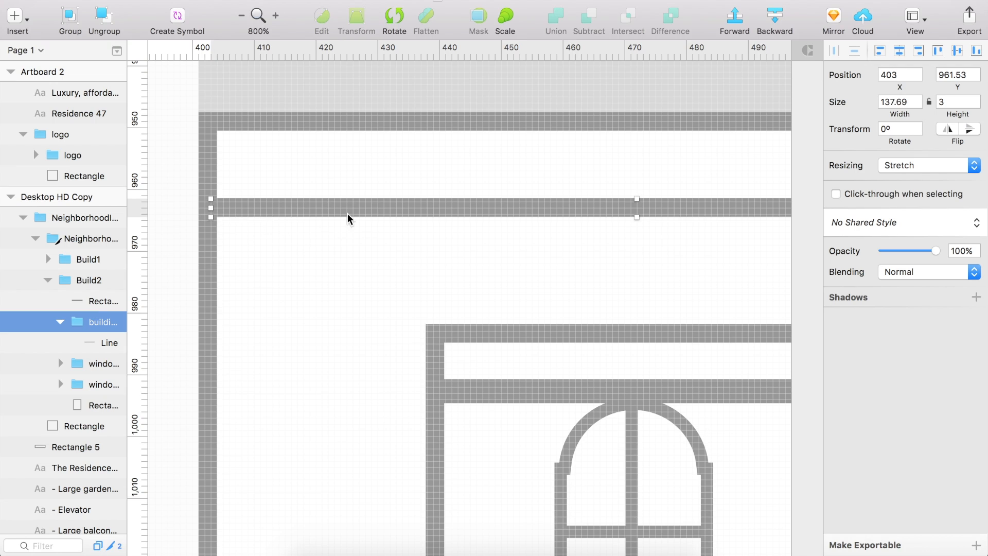
{"action": "left_click", "coordinate": [240, 16]}
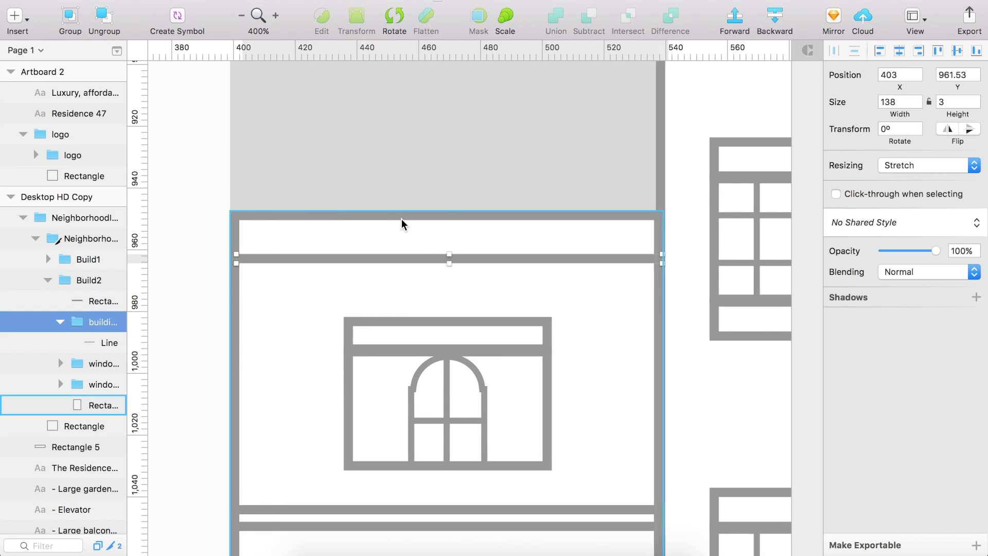
{"action": "left_click", "coordinate": [241, 15]}
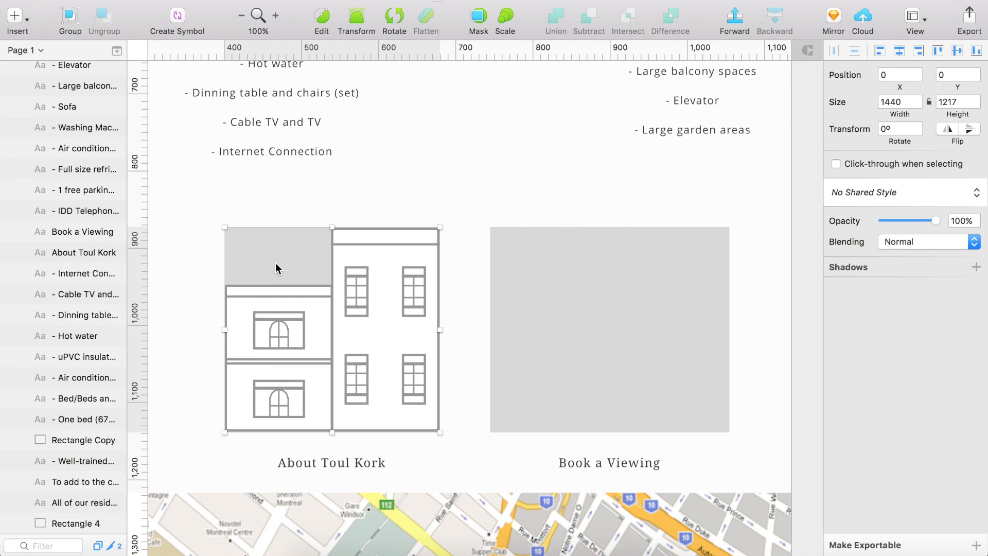
{"action": "left_click", "coordinate": [76, 155]}
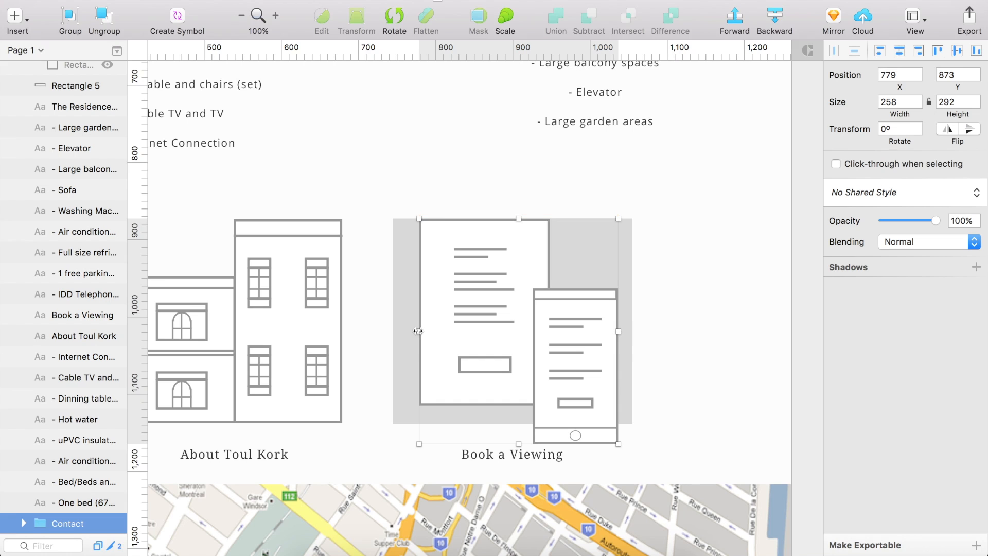
- Resize the Contact icon to 250 × 266 to fit the Book a Viewing placeholder
{"action": "left_click_drag", "start_coordinate": [519, 219], "coordinate": [512, 226]}
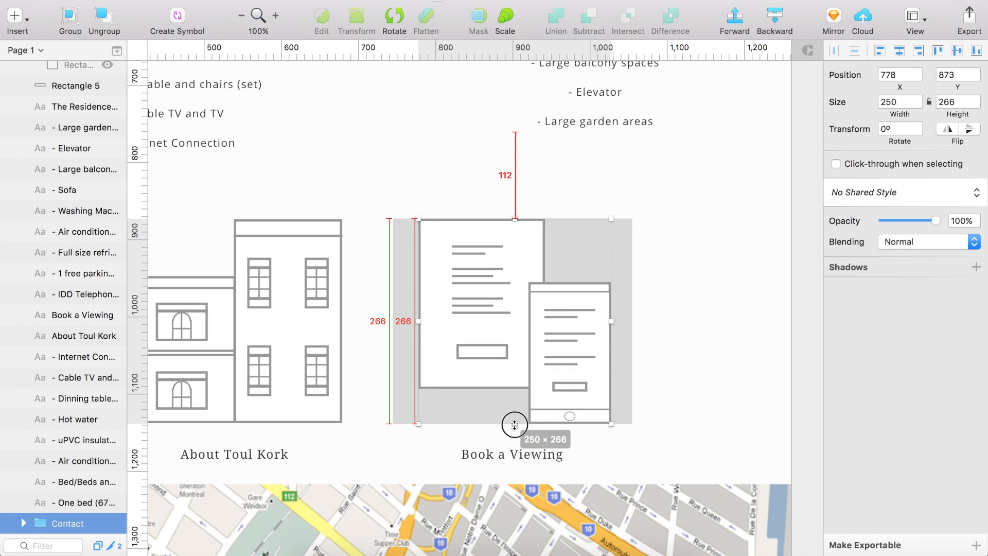
{"action": "left_click", "coordinate": [242, 15]}
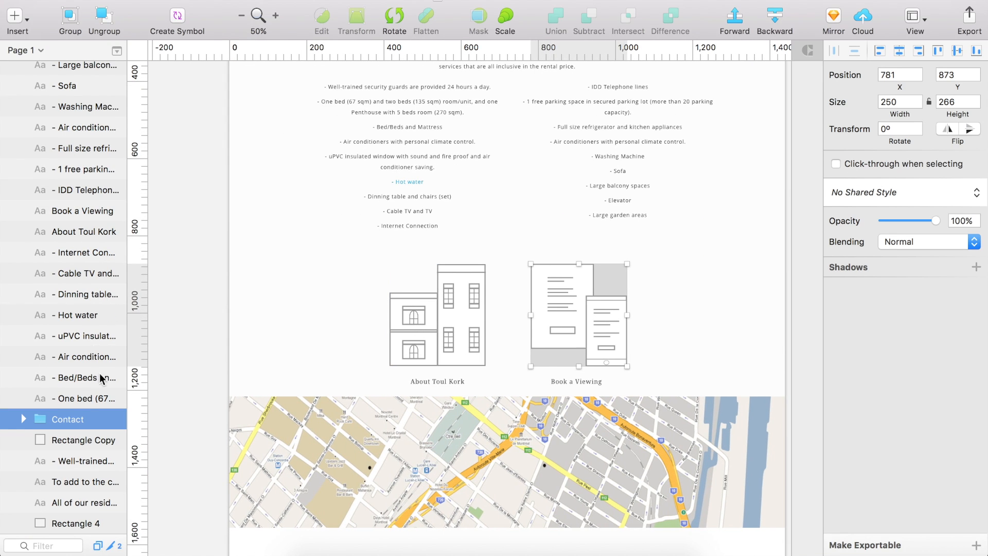
{"action": "left_click", "coordinate": [23, 418]}
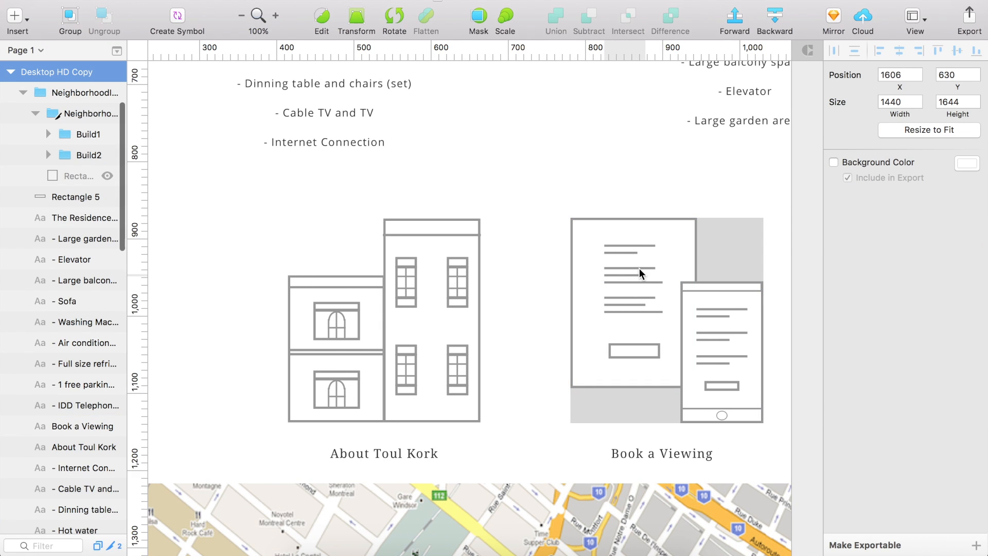
- Select the contact icon group and scale it down to match the building icon
{"action": "left_click", "coordinate": [23, 92]}
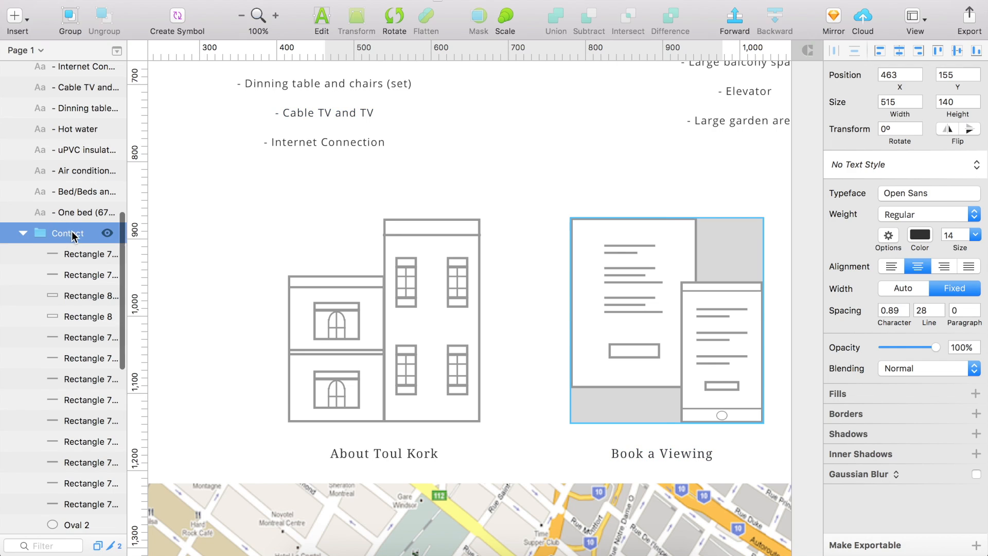
{"action": "left_click", "coordinate": [22, 232]}
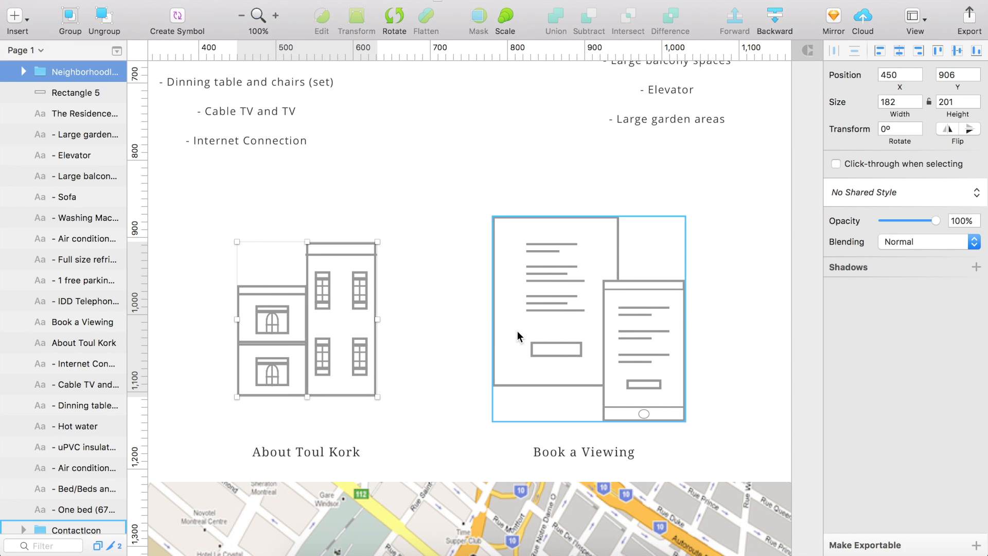
{"action": "left_click_drag", "start_coordinate": [685, 414], "coordinate": [638, 387]}
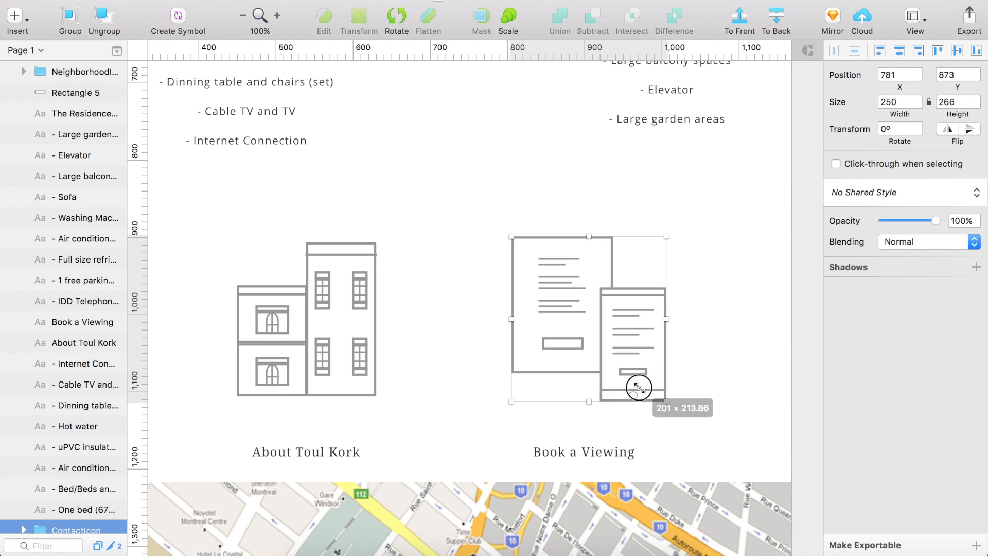
{"action": "left_click_drag", "start_coordinate": [639, 386], "coordinate": [629, 379]}
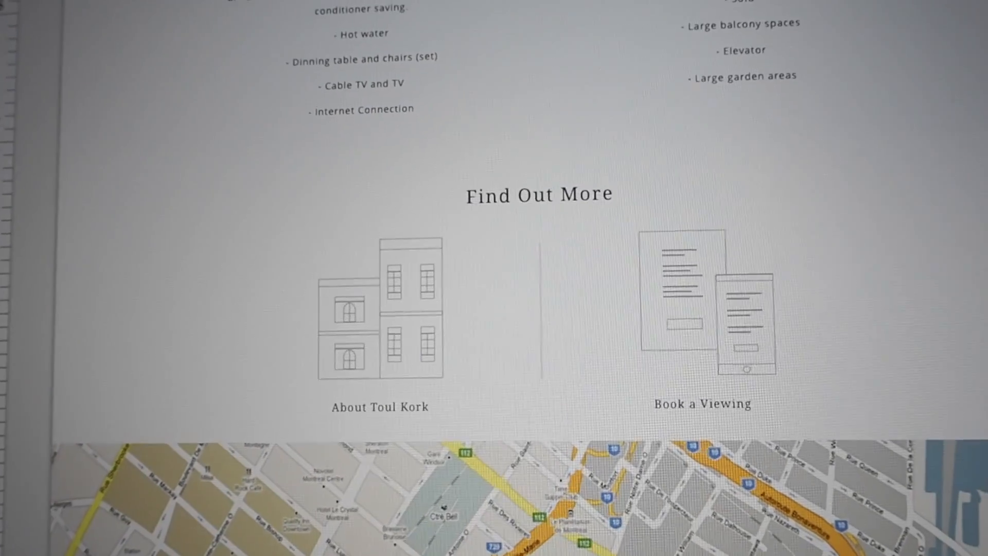
- Scroll down to review the Find Out More heading and the divided icons
{"action": "scroll", "scroll_direction": "down", "scroll_amount": 3}
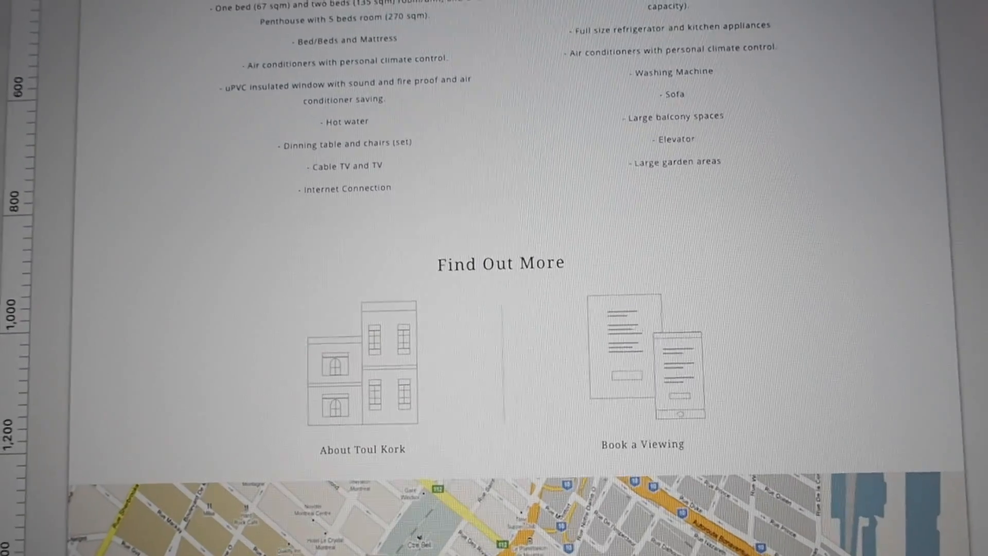
{"action": "scroll", "scroll_direction": "down", "scroll_amount": 3}
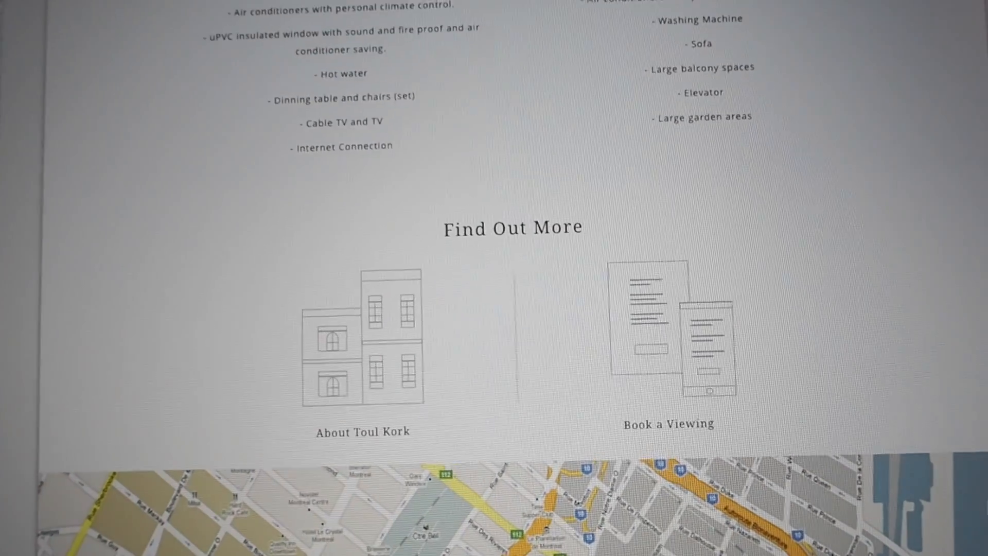
{"action": "scroll", "scroll_direction": "down", "scroll_amount": 3}
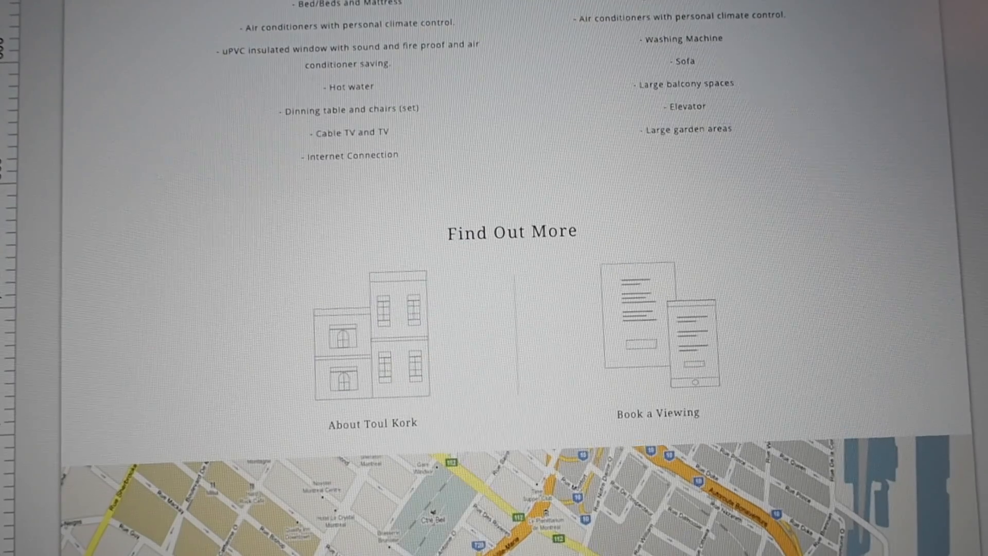
{"action": "scroll", "scroll_direction": "down", "scroll_amount": 3}
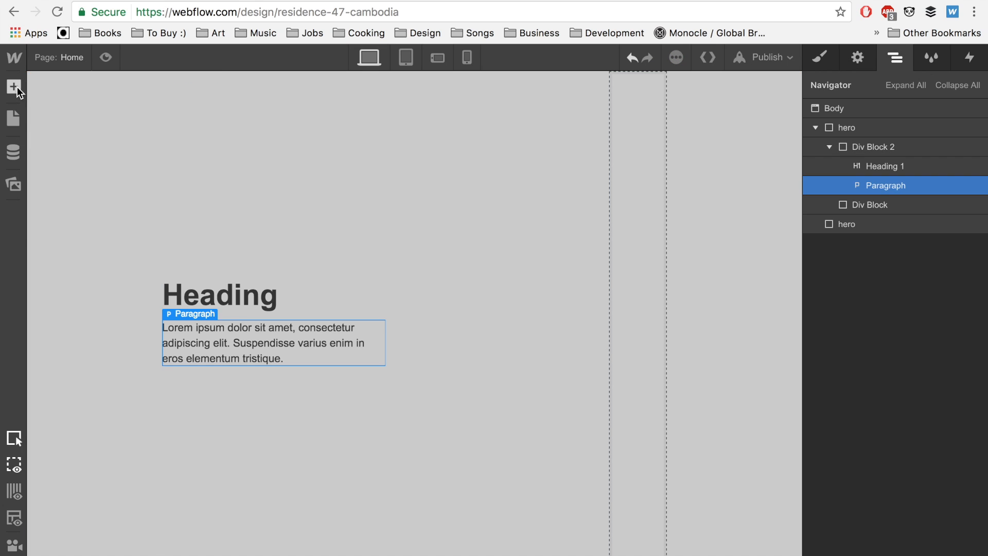
- Open the Add Elements panel and adjust the list item's spacing in the Style panel
{"action": "left_click", "coordinate": [820, 57]}
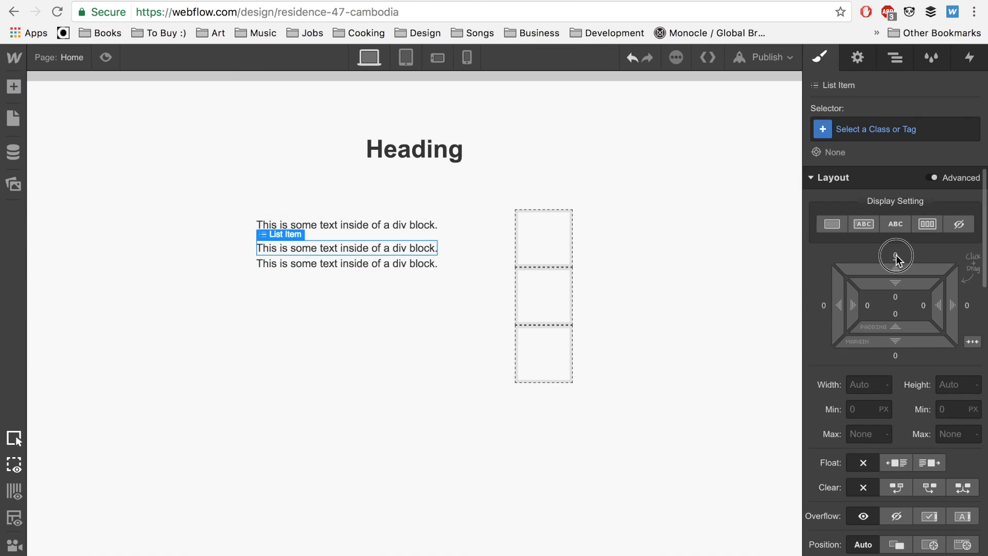
{"action": "left_click", "coordinate": [894, 57]}
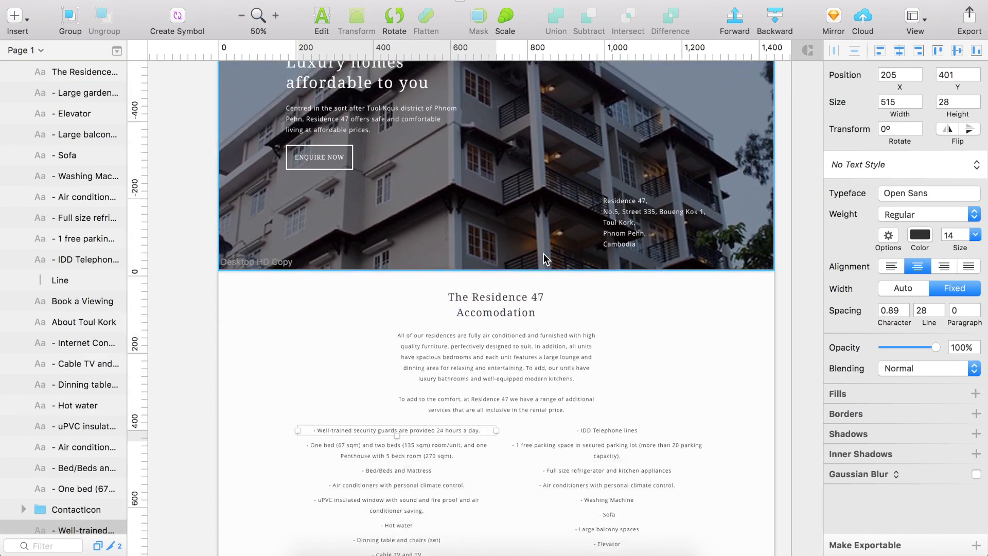
{"action": "scroll", "scroll_direction": "down", "scroll_amount": 3}
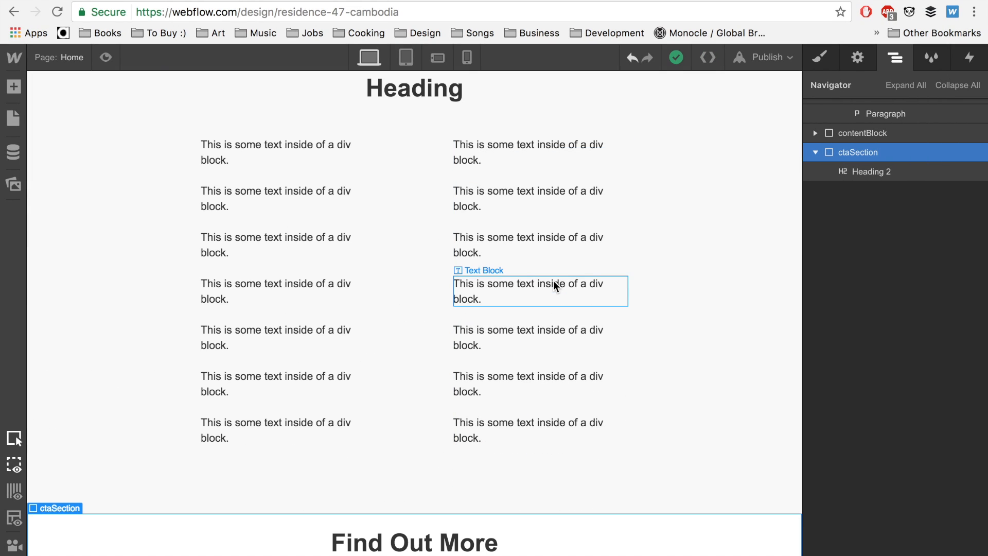
{"action": "mouse_move", "coordinate": [501, 307]}
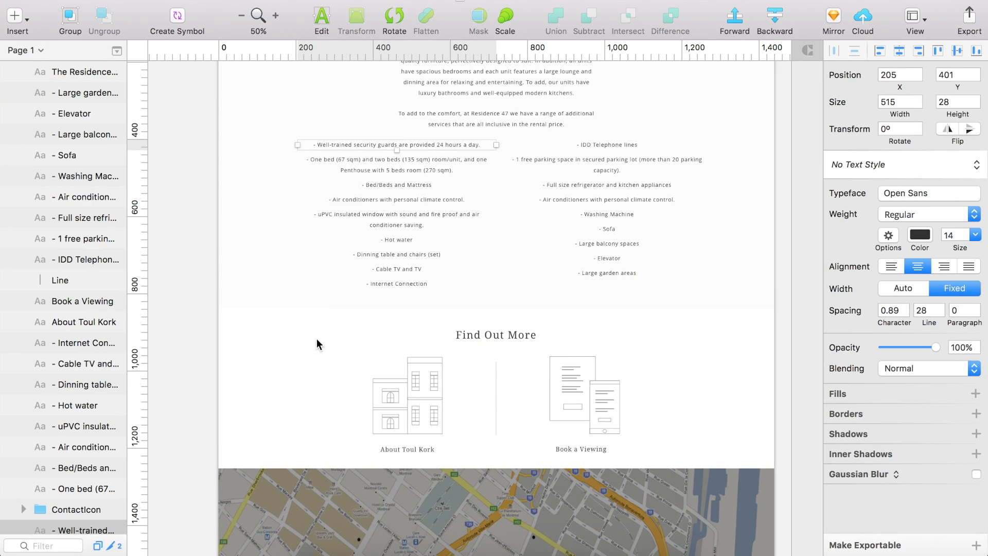
{"action": "mouse_move", "coordinate": [328, 351]}
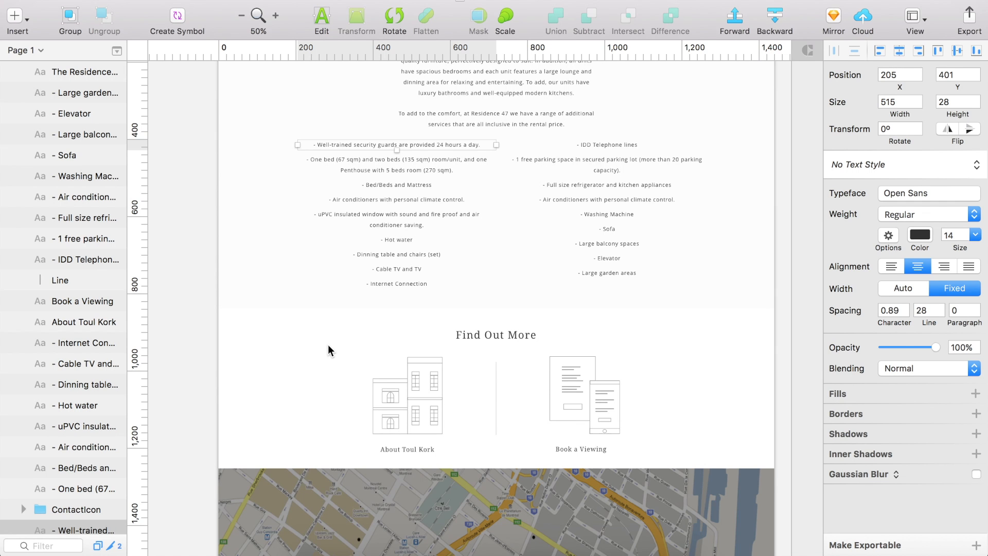
{"action": "mouse_move", "coordinate": [331, 353]}
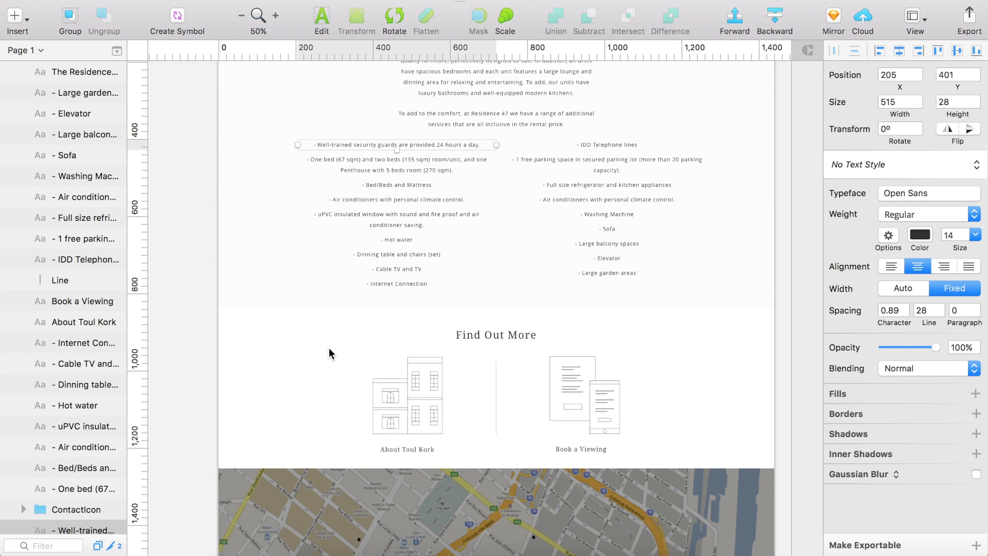